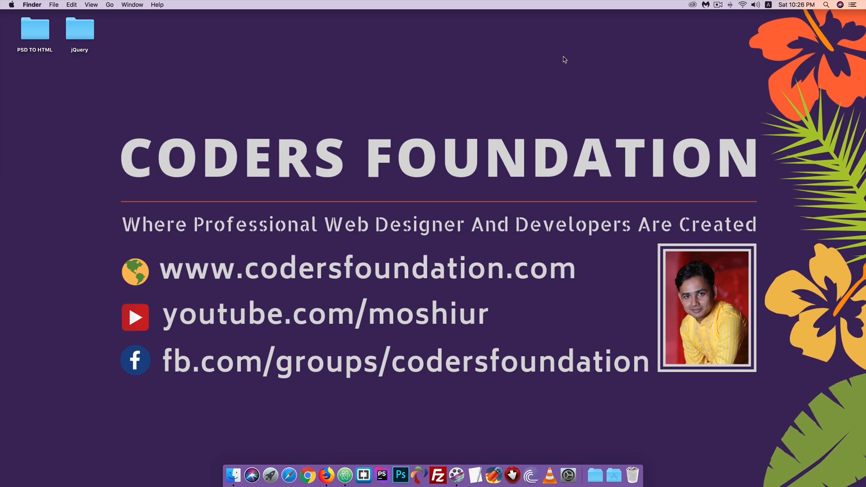
mouse_move(184, 118)
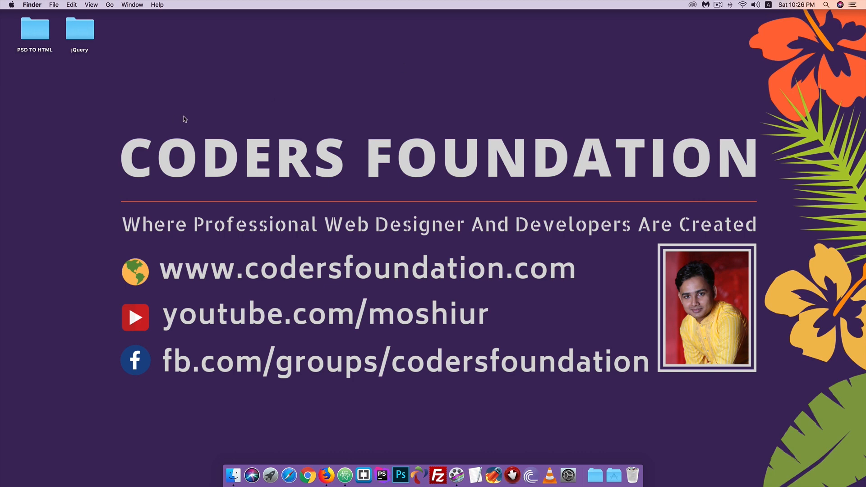
Open the jQuery folder from the desktop in a Finder window.
double_click(79, 28)
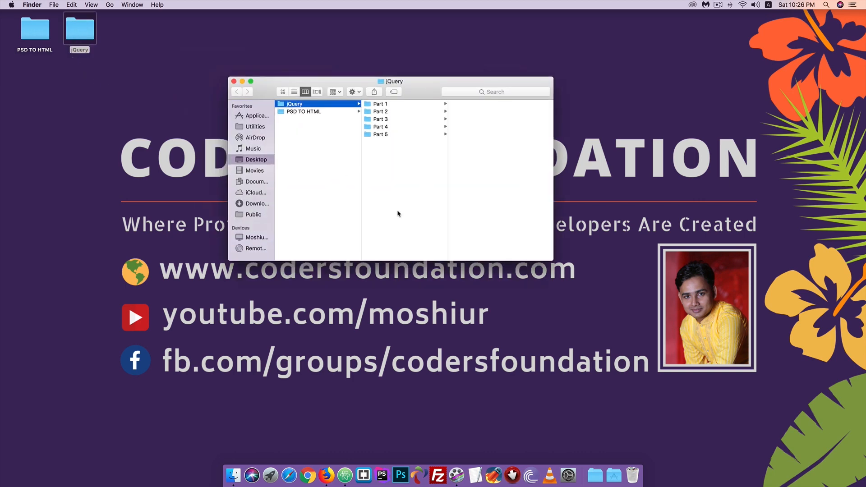
left_click(380, 134)
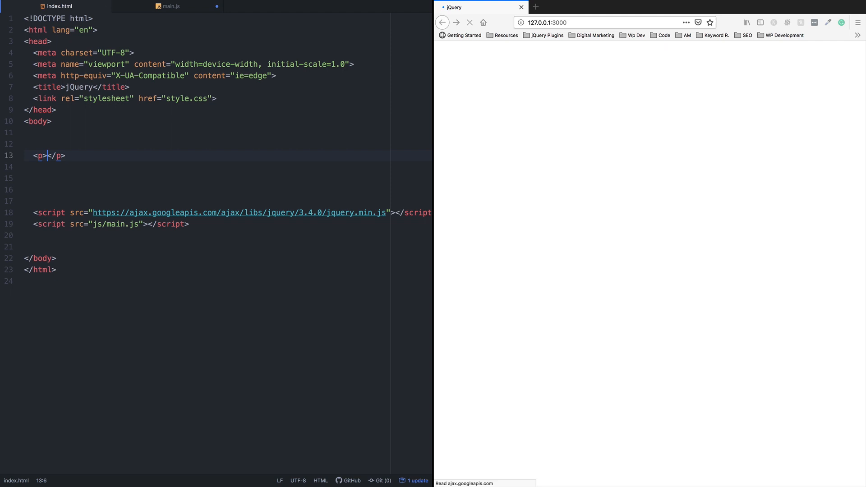
Add a 'Lorem ipsum dolor sit amet.' paragraph and a Hide button with id hide.
type("Lorem ipsum dolor sit amet.")
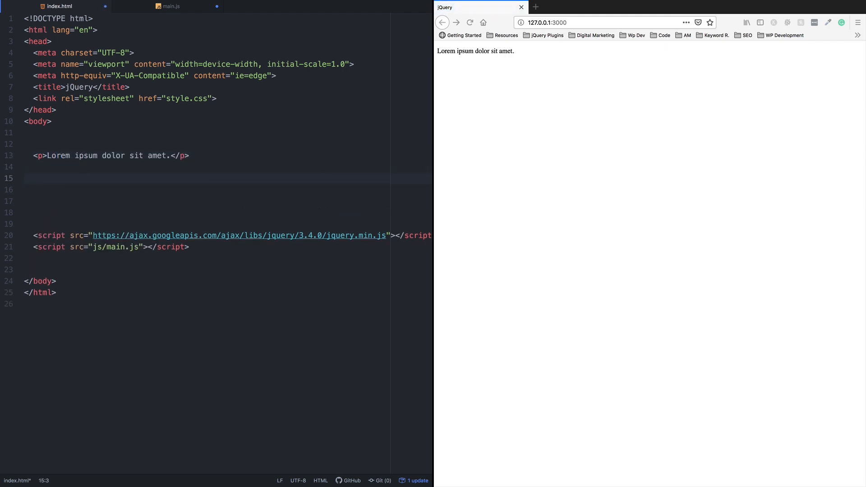
type("button")
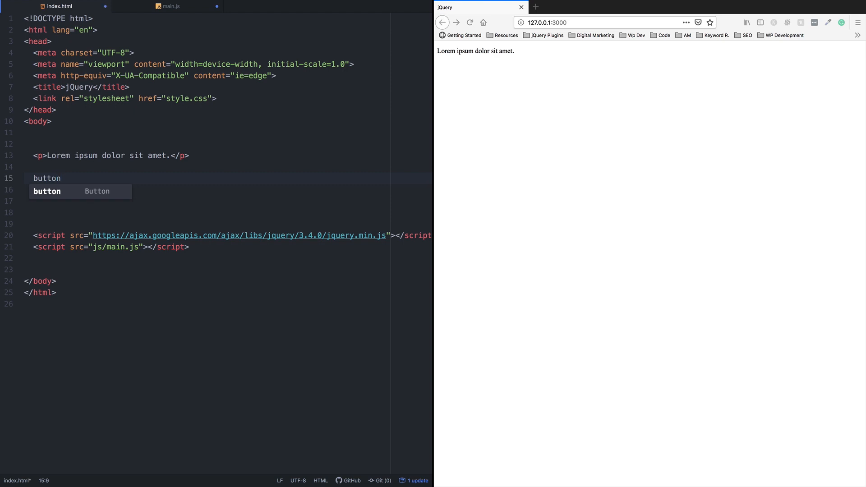
left_click(63, 178)
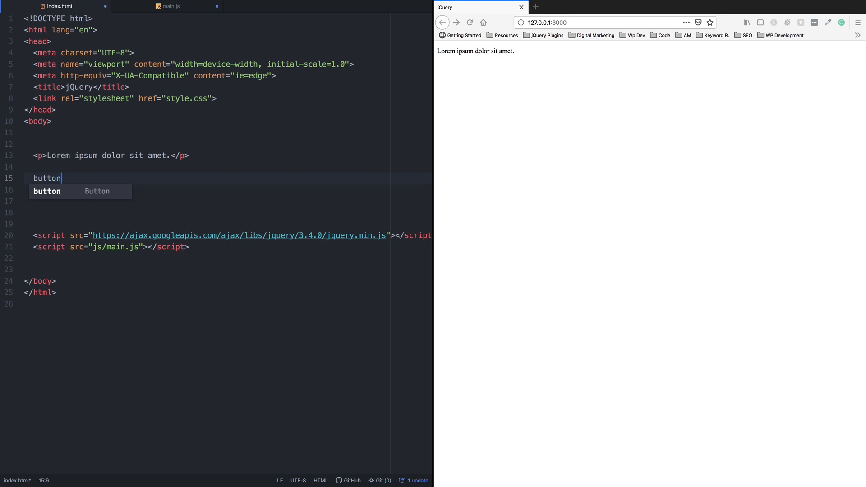
type("#hid")
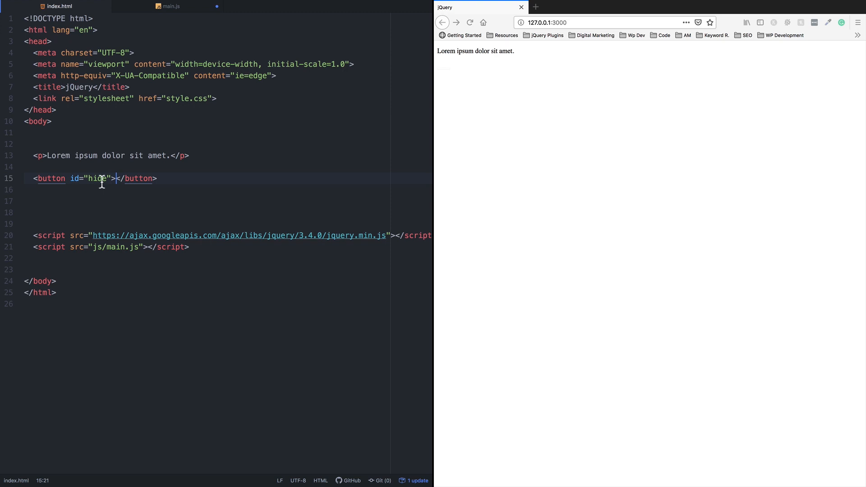
type("Hid")
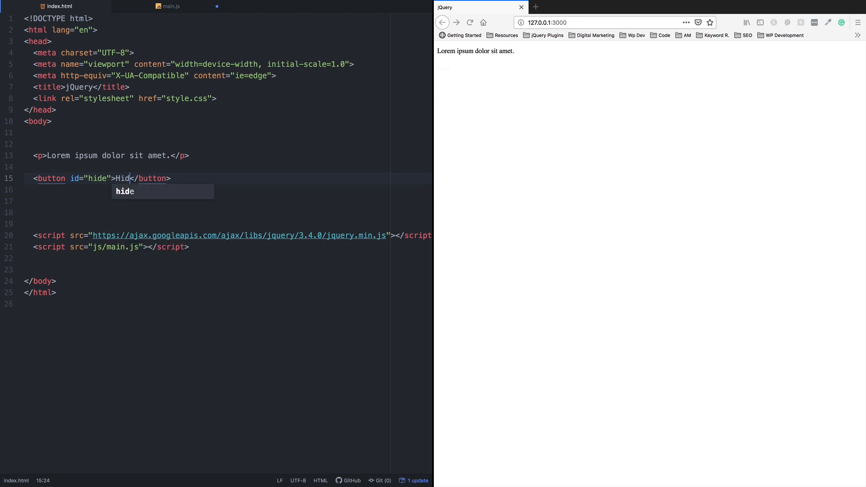
Add a Show button with id show on the next line.
key("enter")
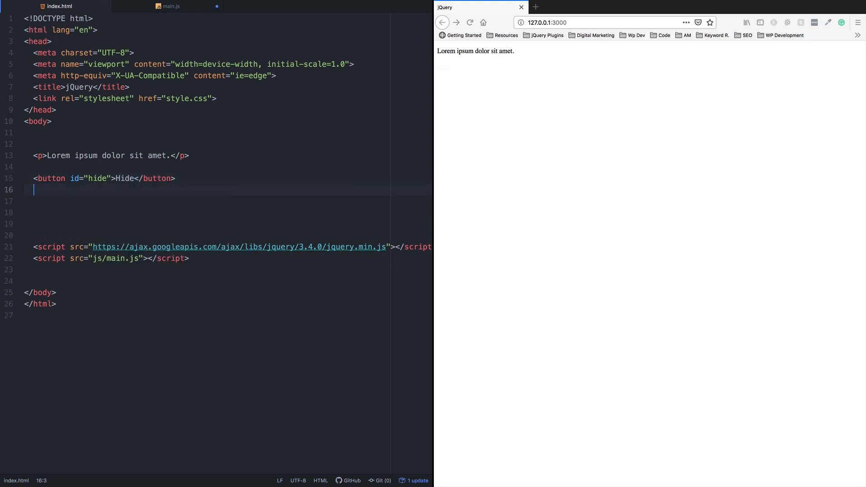
type("butt")
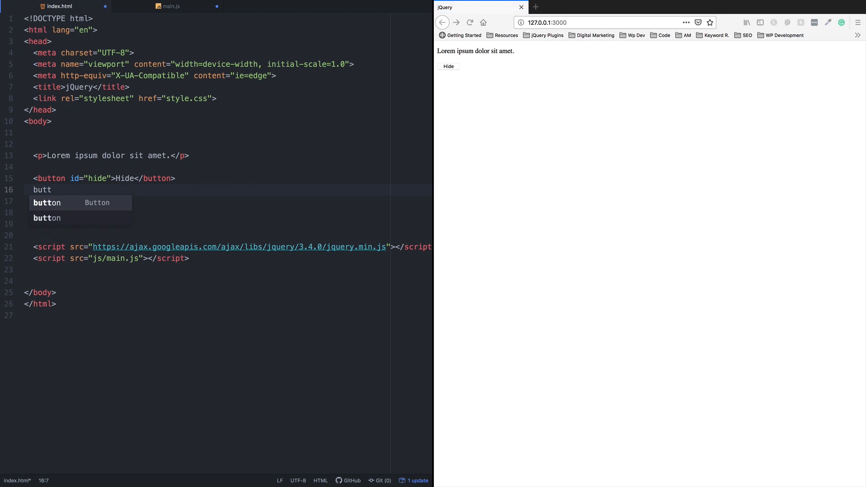
type("on#gsow")
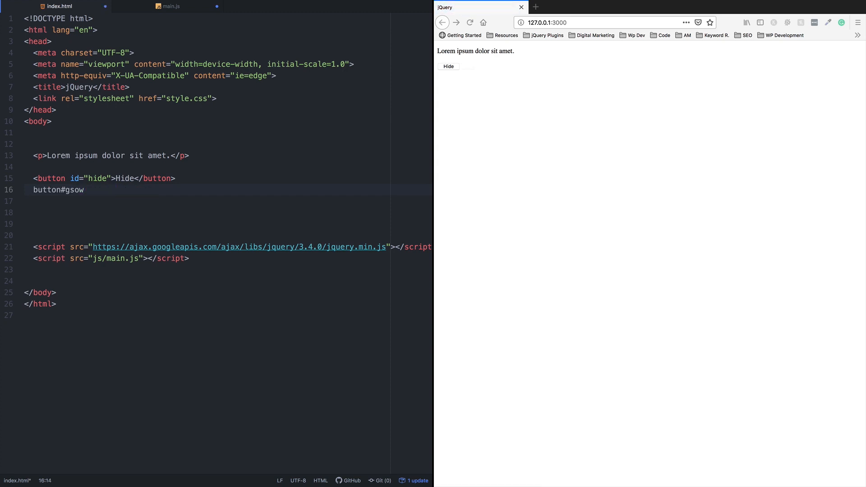
key("BackSpace")
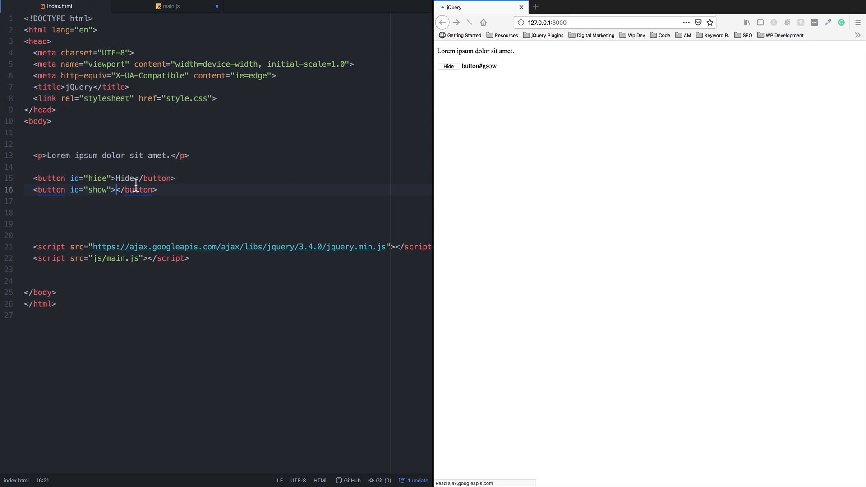
type("Show")
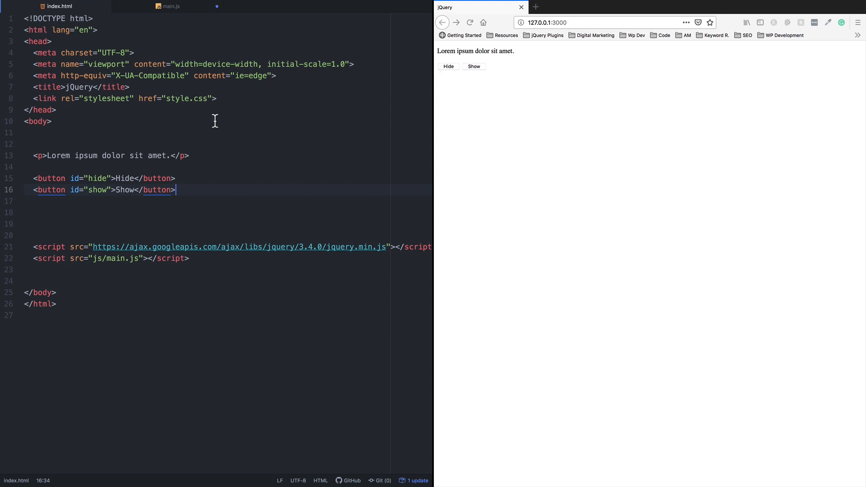
mouse_move(445, 65)
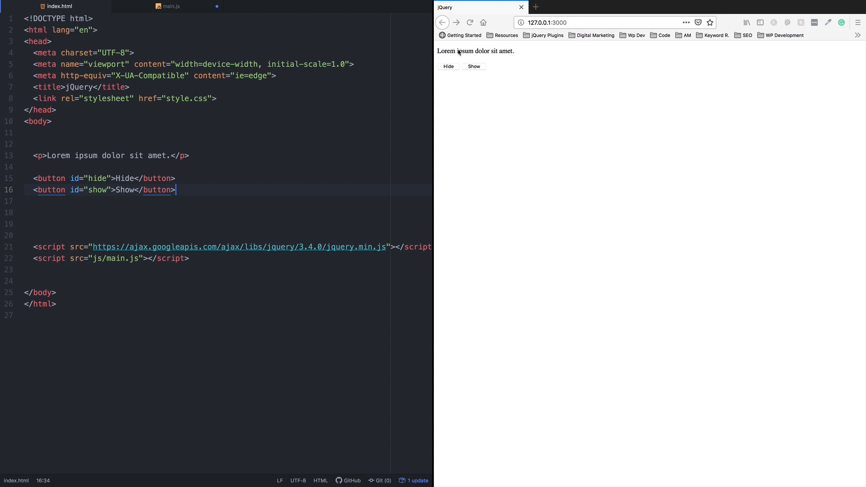
mouse_move(474, 66)
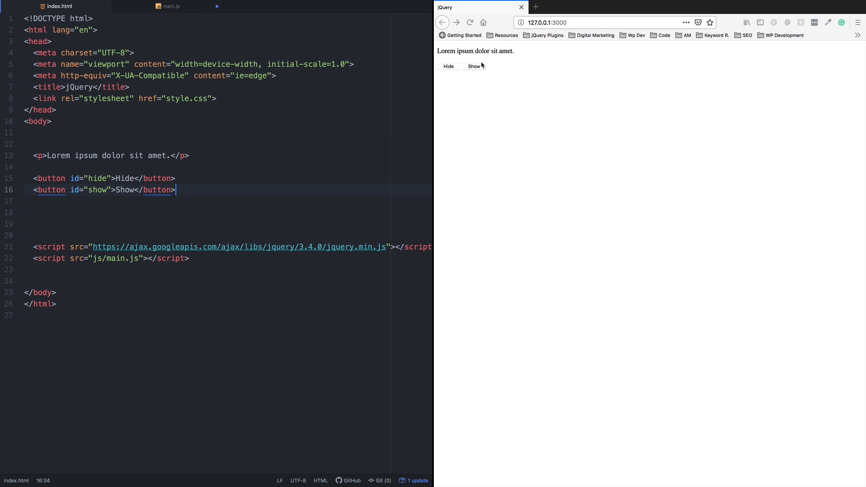
mouse_move(169, 7)
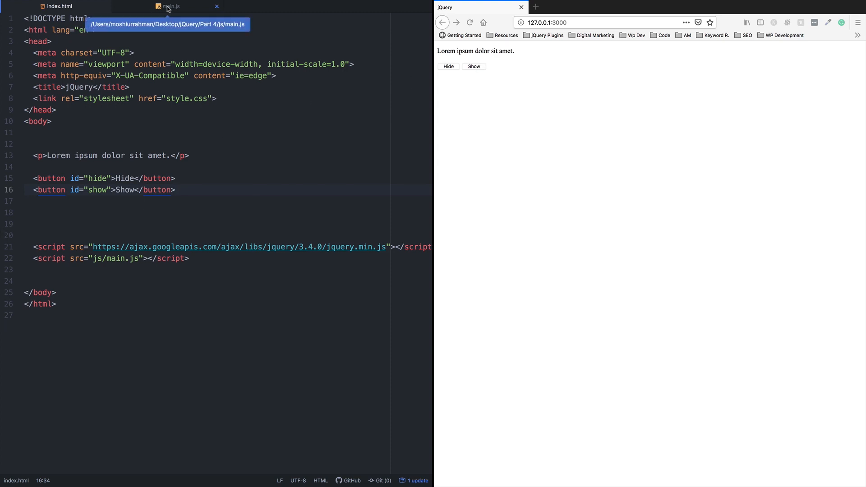
Start a jQuery selector in main.js, checking index.html for the button ids.
left_click(170, 7)
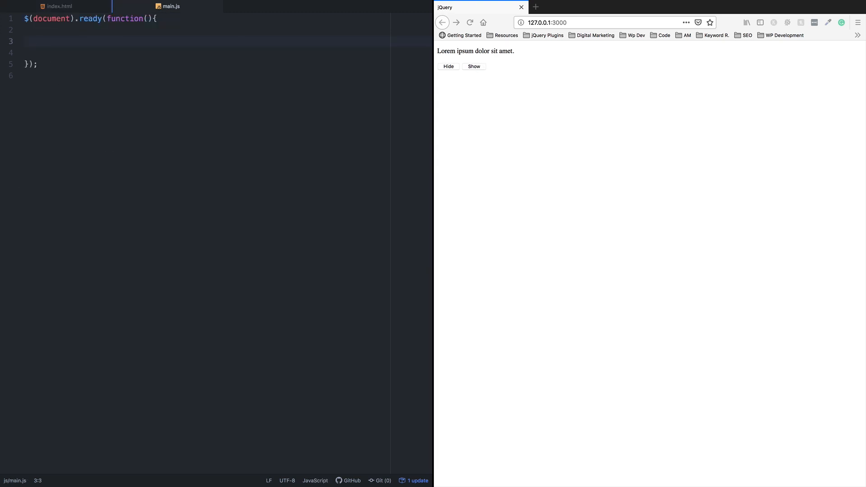
type("$()")
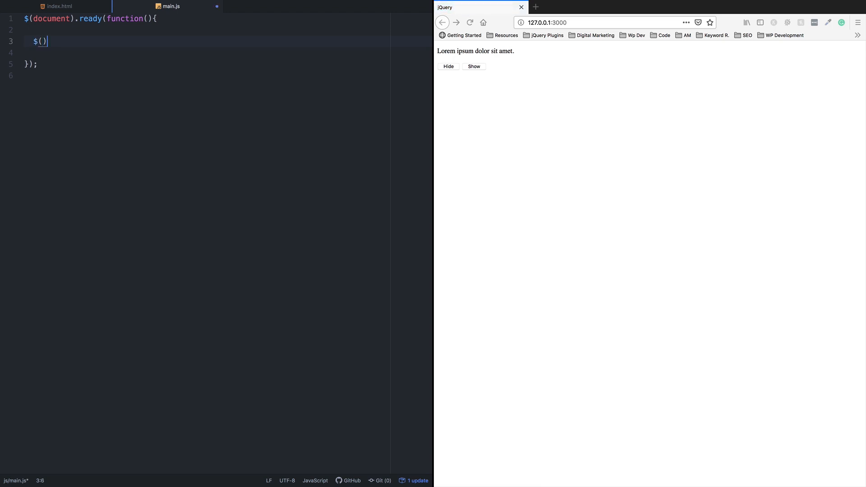
type("\"\"")
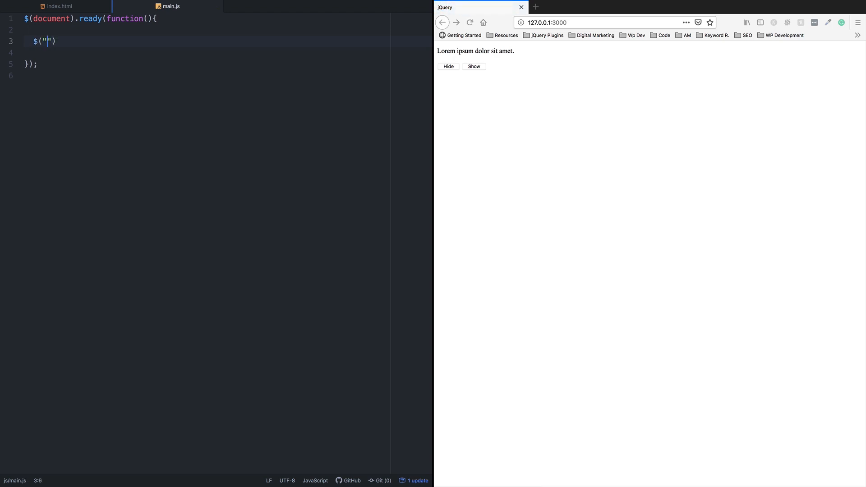
type("p")
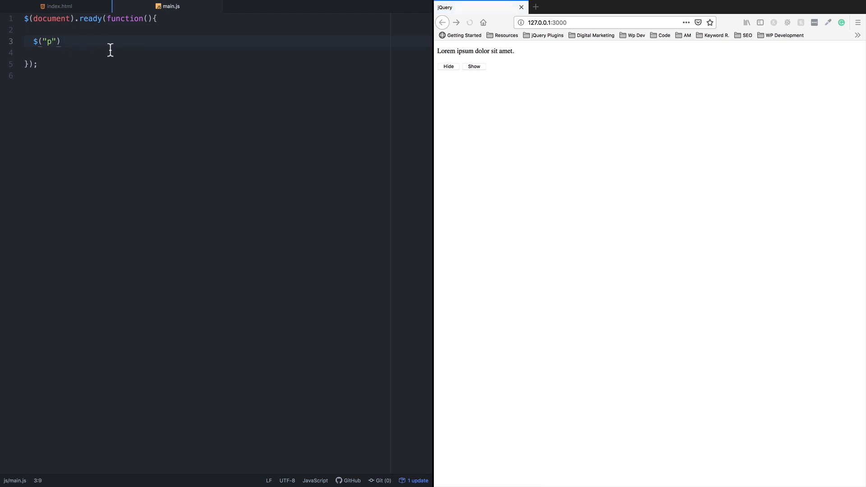
type(".")
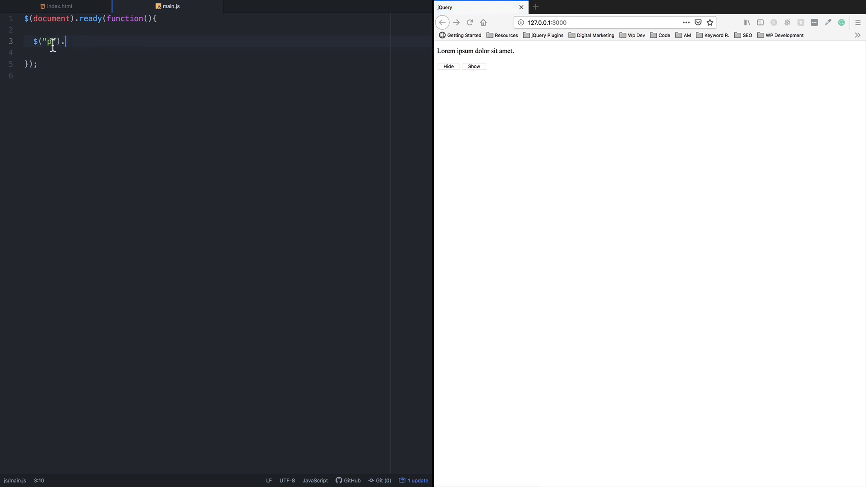
left_click(58, 7)
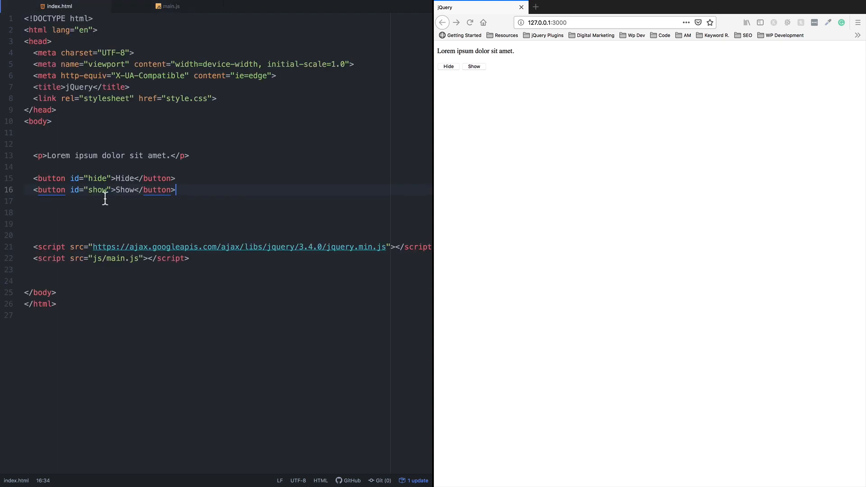
mouse_move(123, 178)
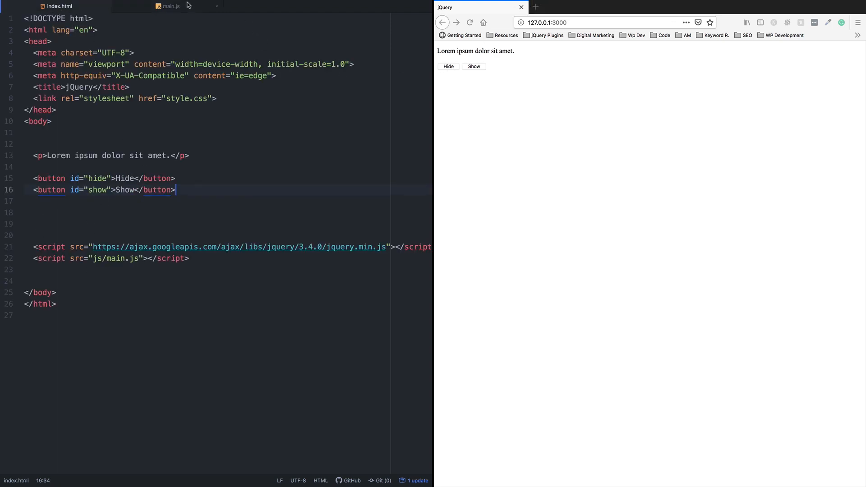
left_click(172, 7)
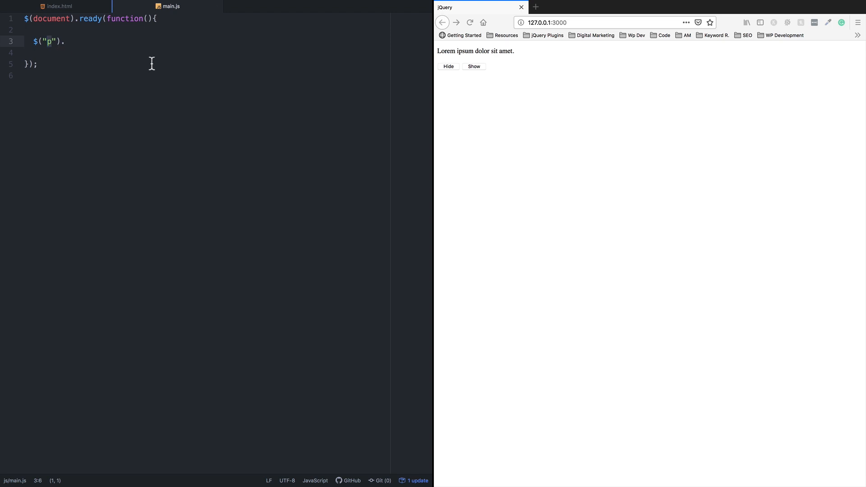
Write the $("#hide").click(function(){}) handler skeleton.
type("#h")
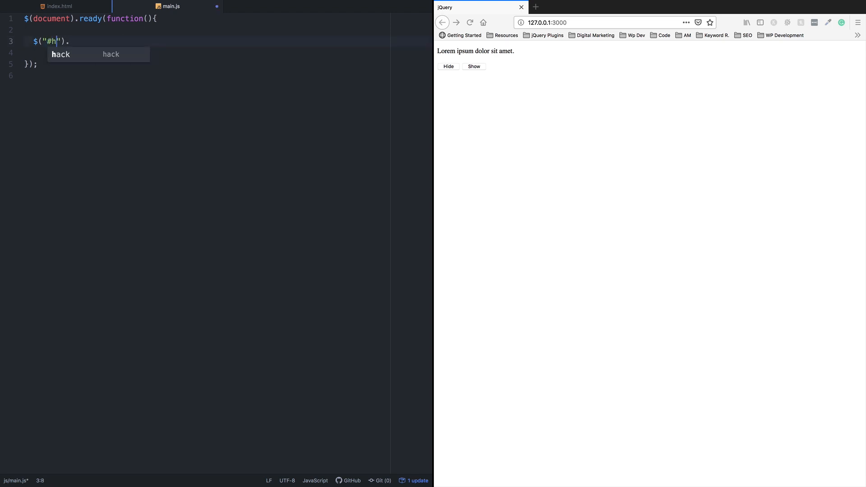
type("ide")
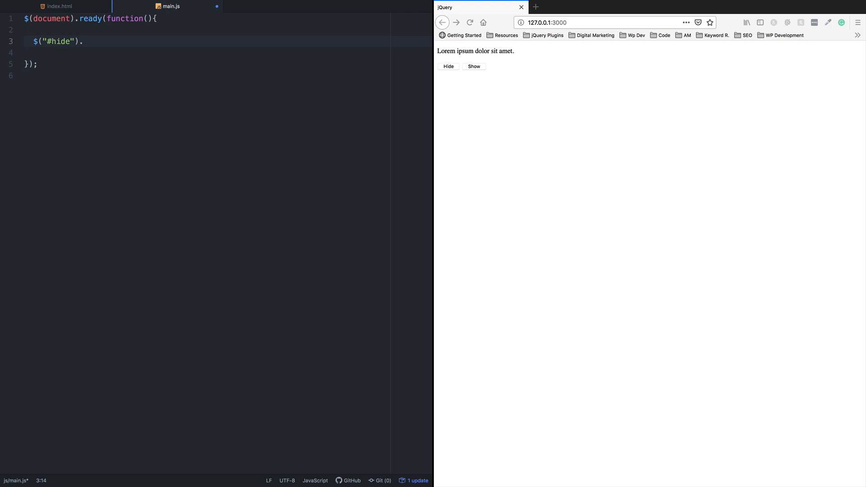
type("click")
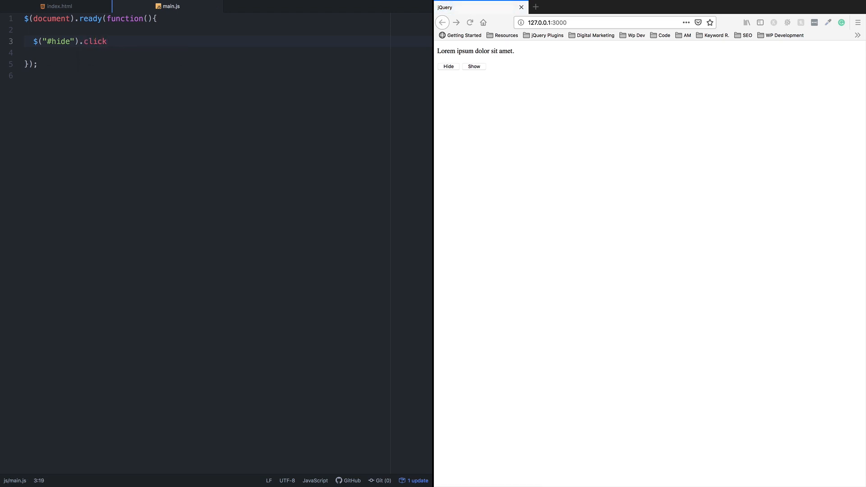
type("();")
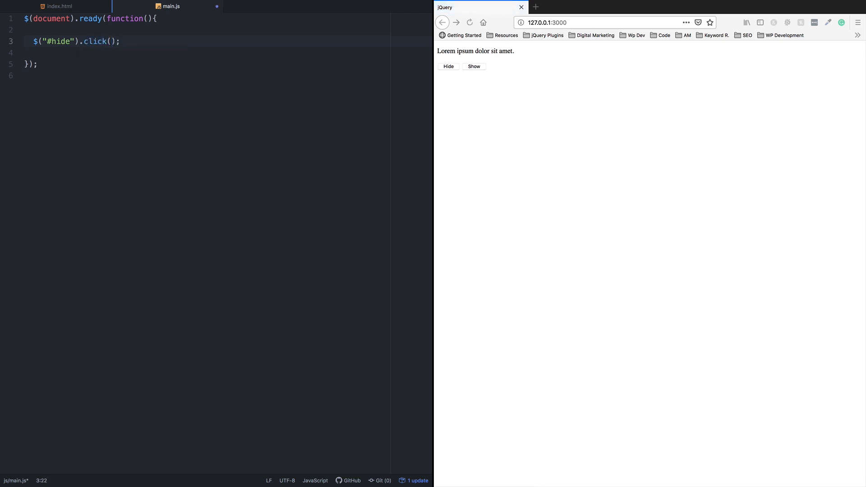
type("function")
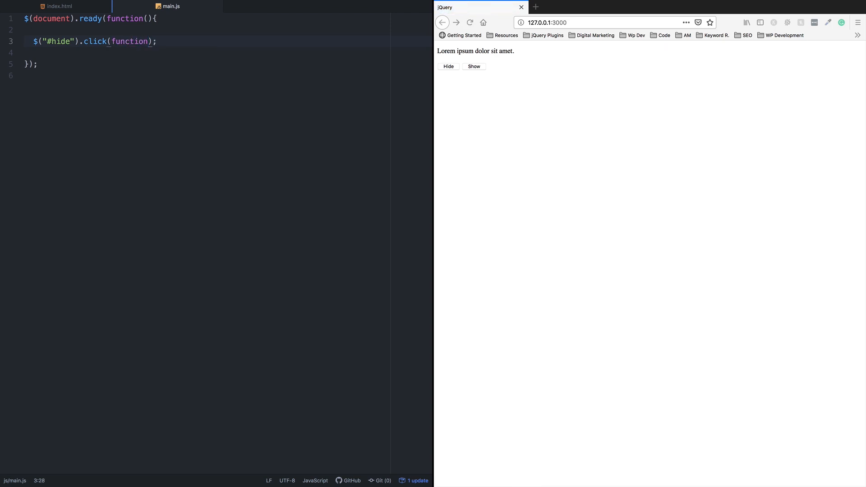
type("{}")
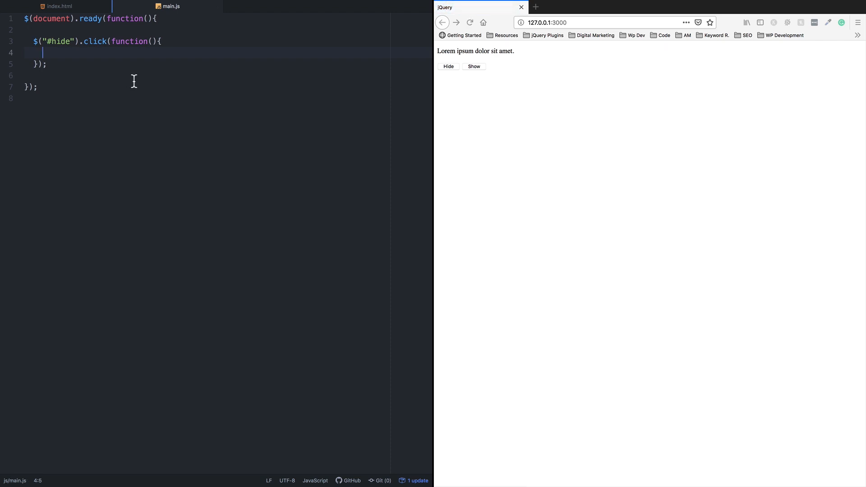
Fill the handler body with $("p").hide().
type("$")
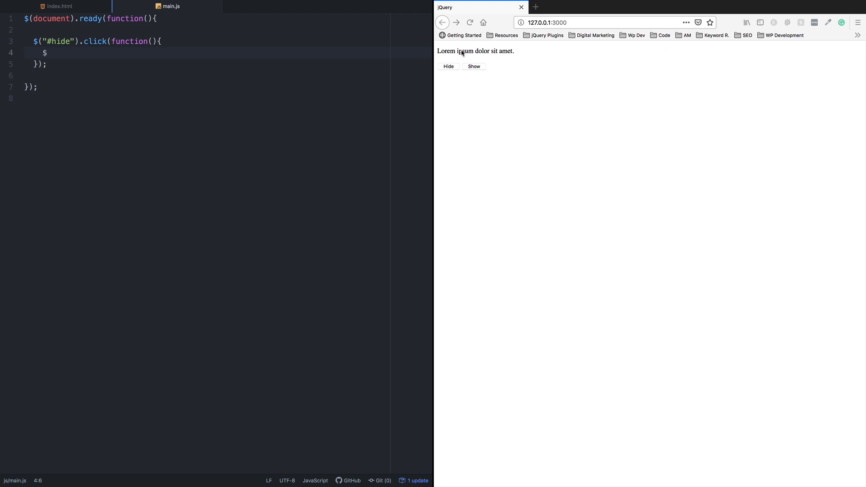
type("()")
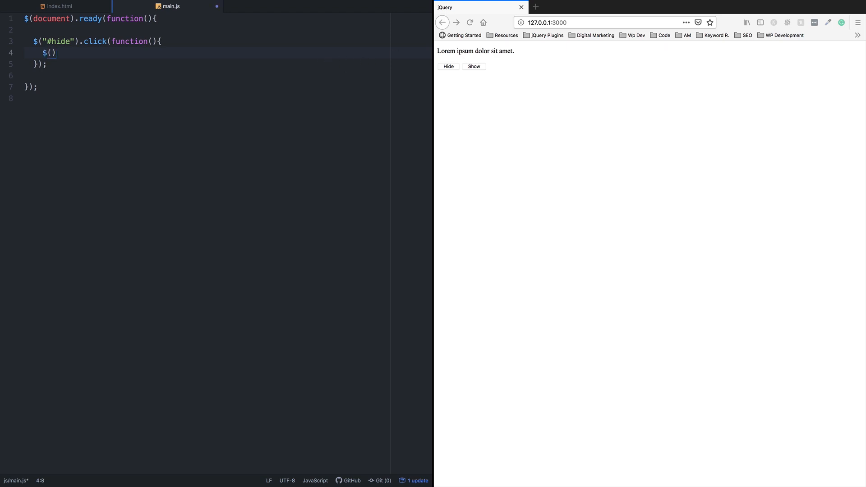
type("\"\"")
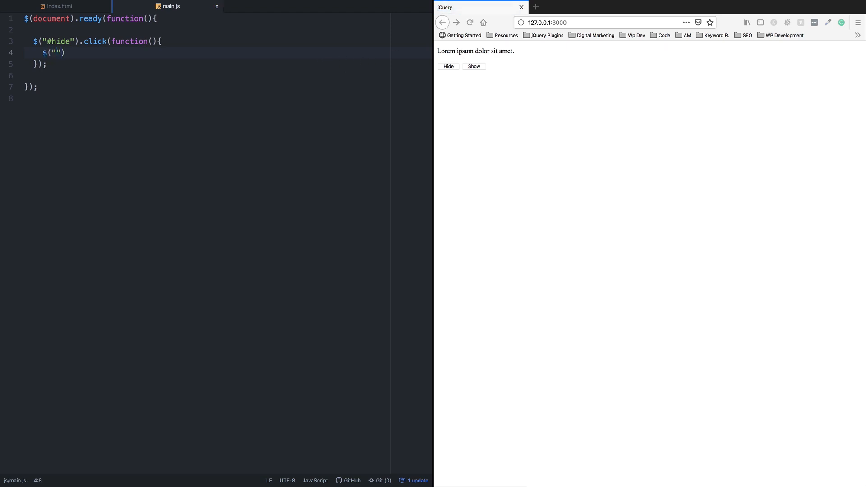
type("p\").")
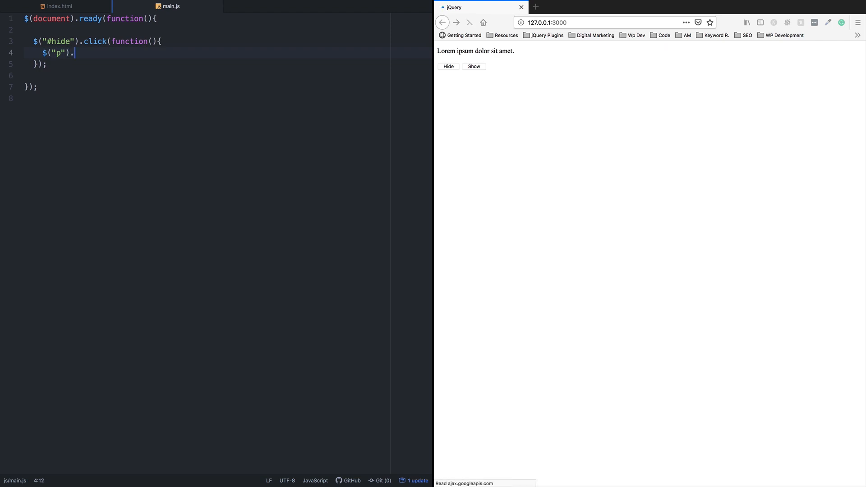
type("hide();")
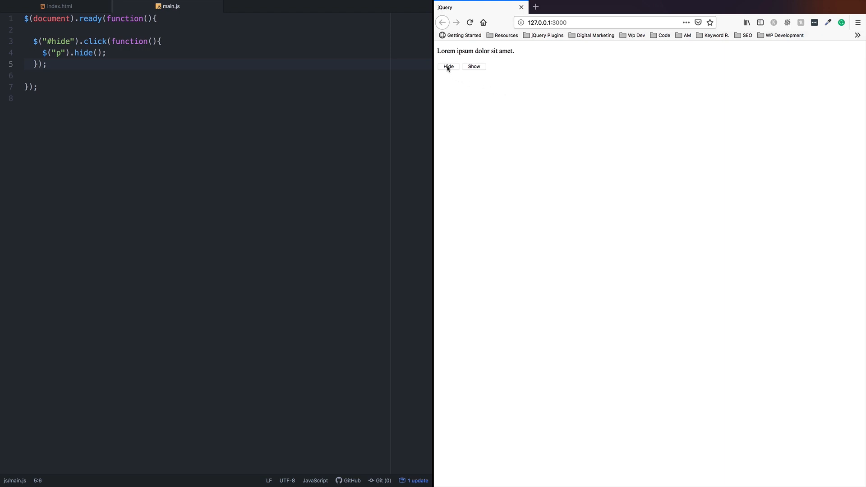
Test the hide in the preview, reload it, and start a $("#show") selector.
left_click(448, 66)
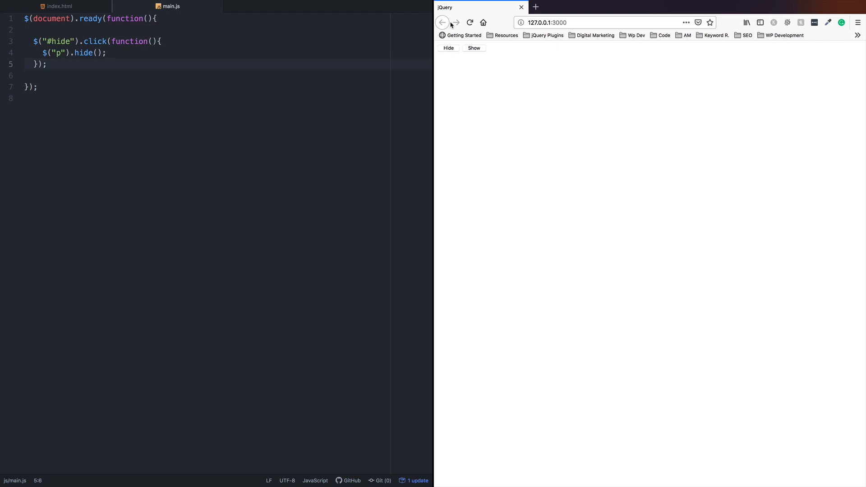
left_click(469, 22)
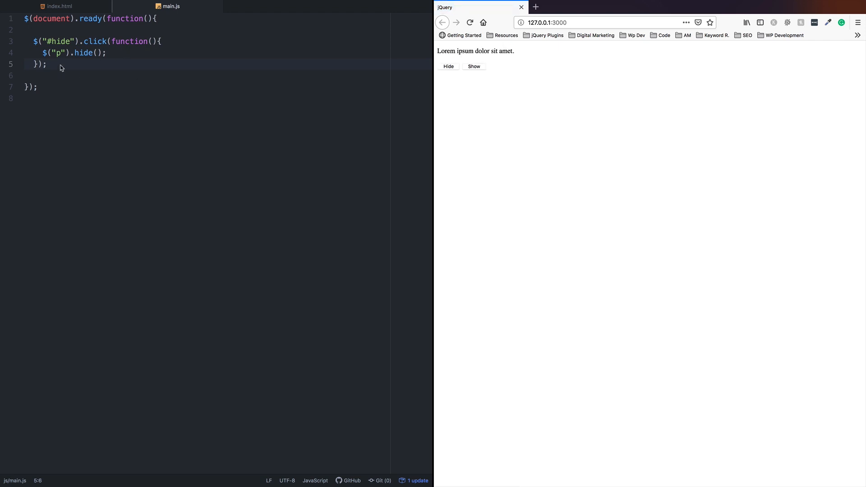
mouse_move(3, 83)
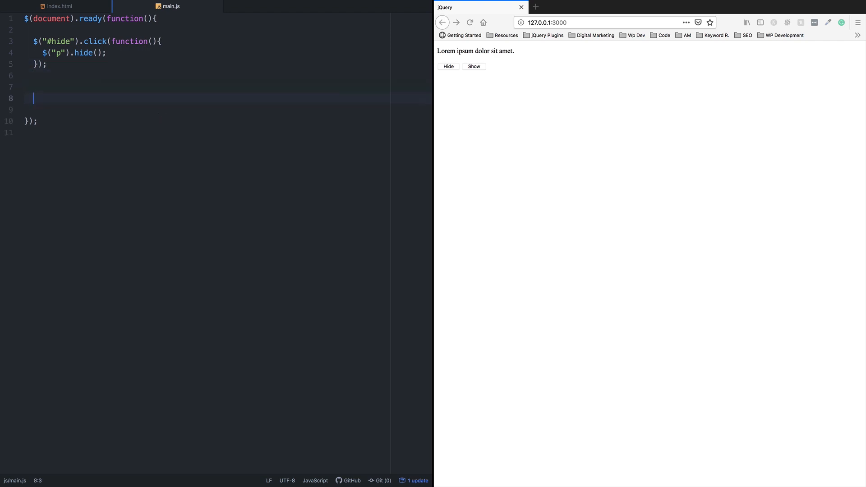
type("$")
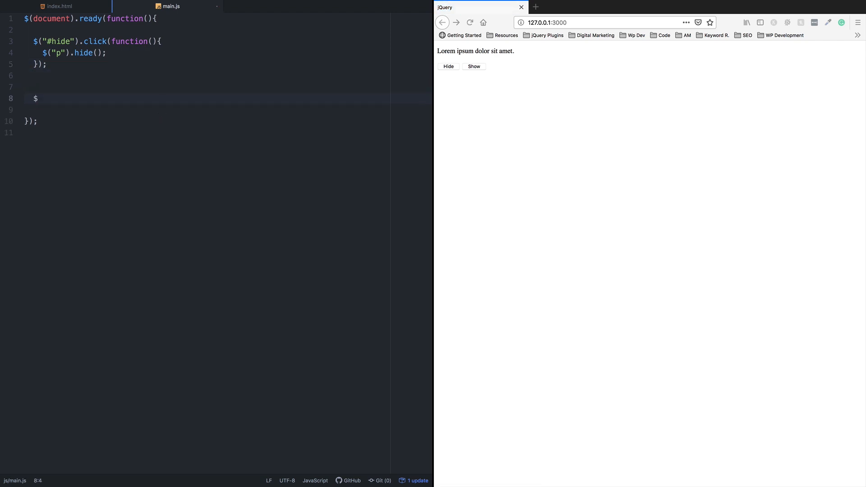
type("()")
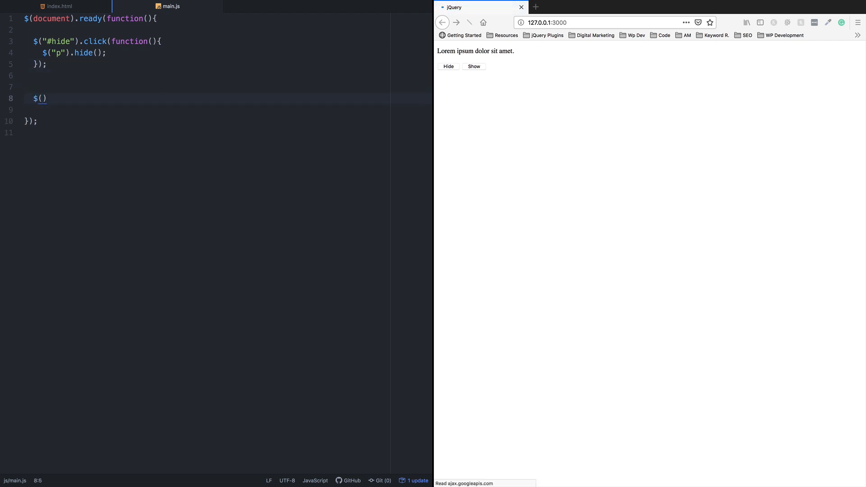
type("\"#\"")
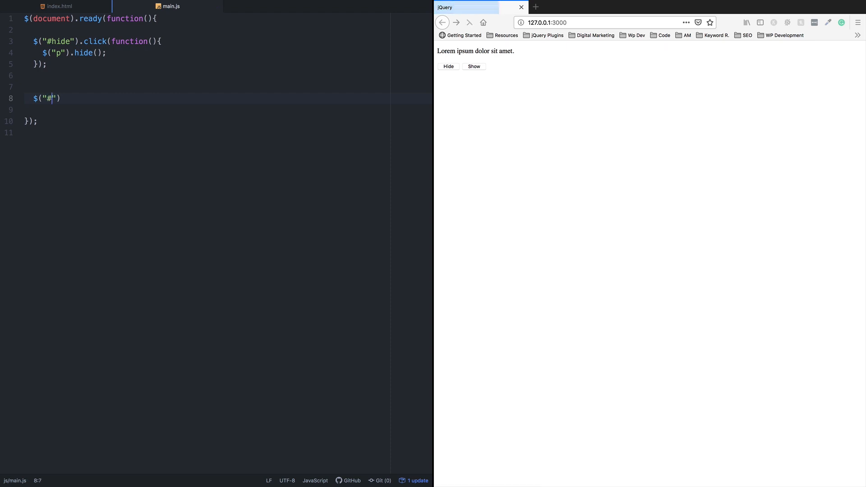
type("show")
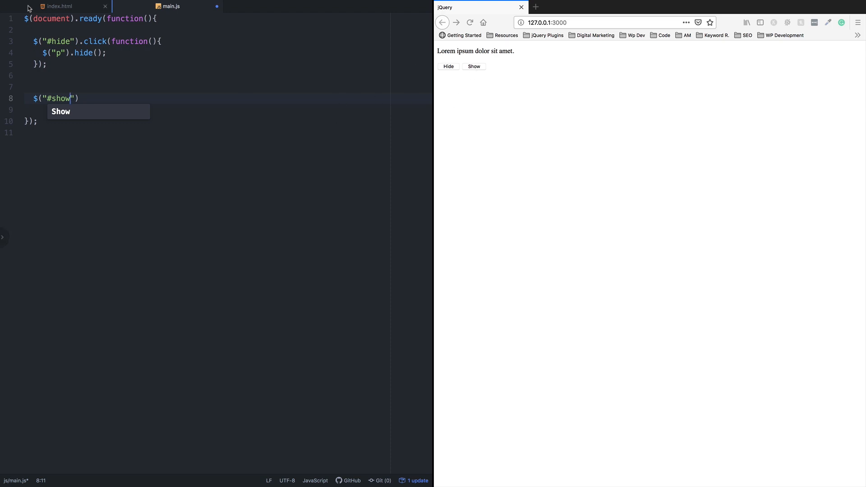
left_click(60, 6)
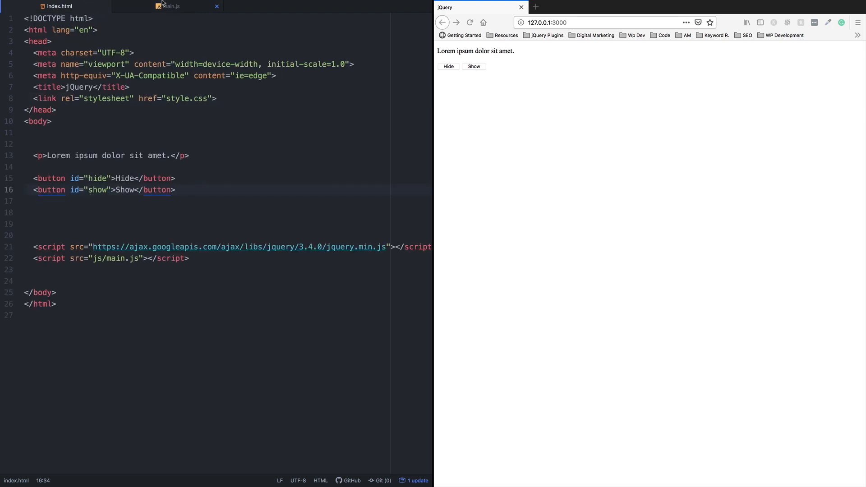
left_click(172, 7)
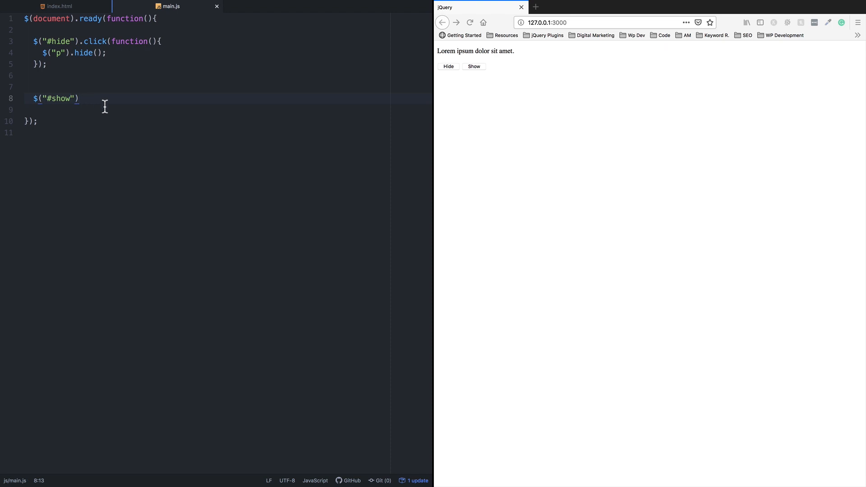
Complete the show handler with .click(function(){ $("p").show(); }).
type(".cl")
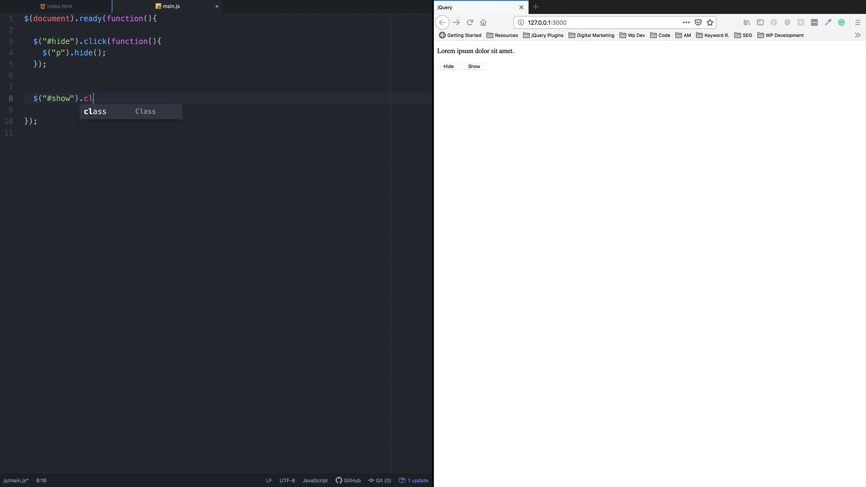
type("ick()l")
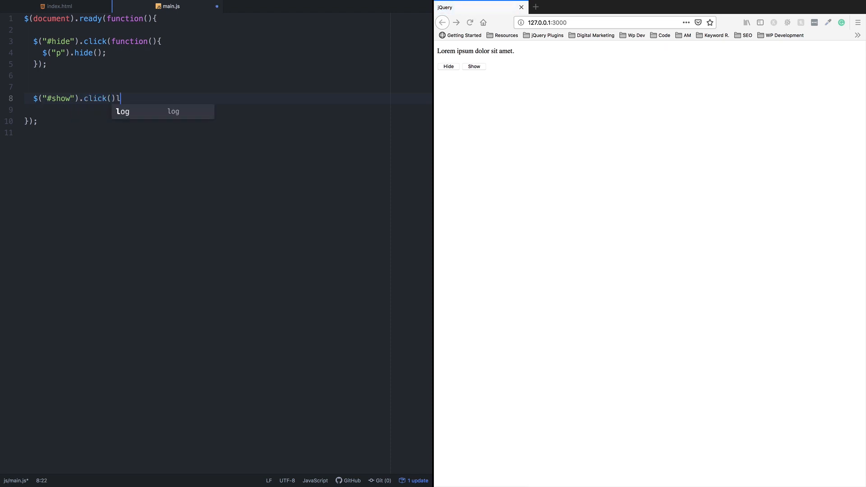
type("function(")
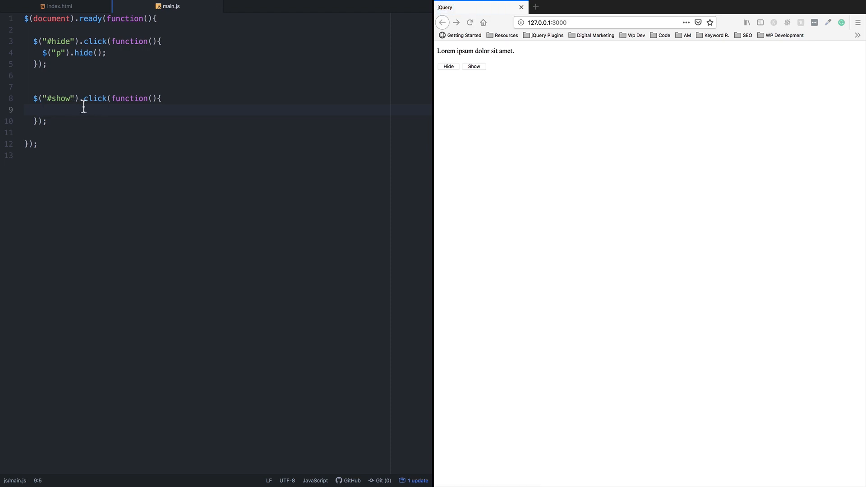
type("$(\"p")
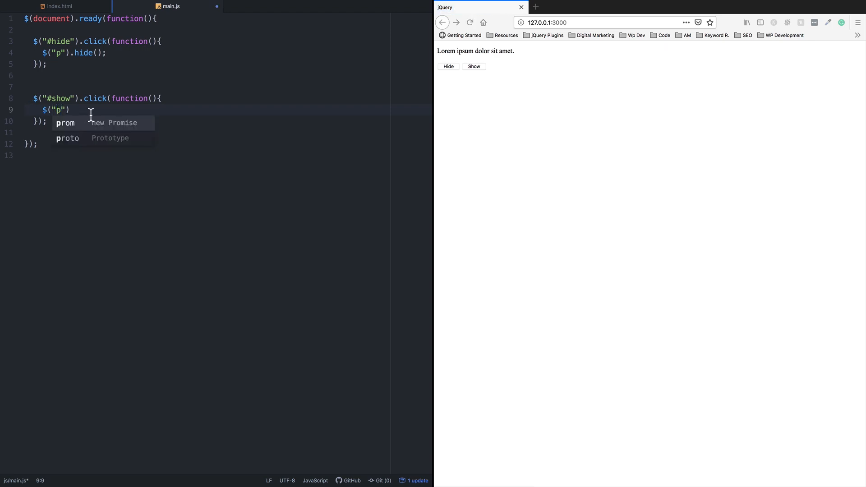
type(".show();")
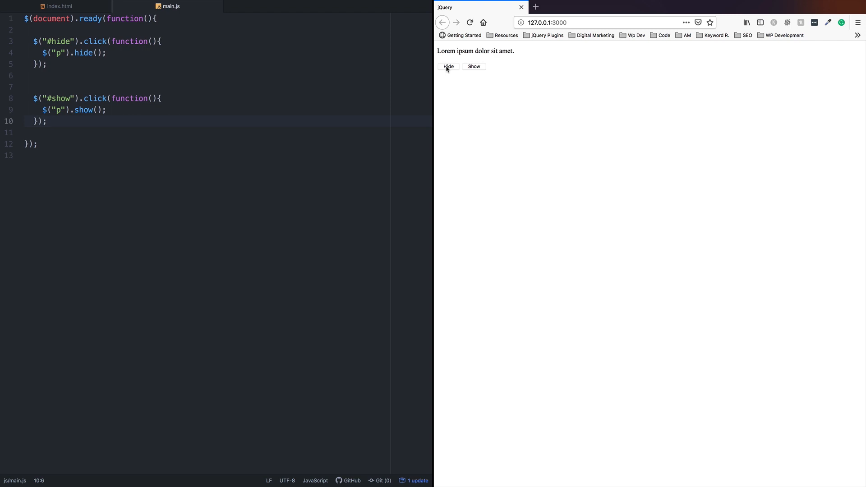
Alternate the Hide and Show buttons in Firefox to confirm the paragraph disappears and returns.
left_click(449, 66)
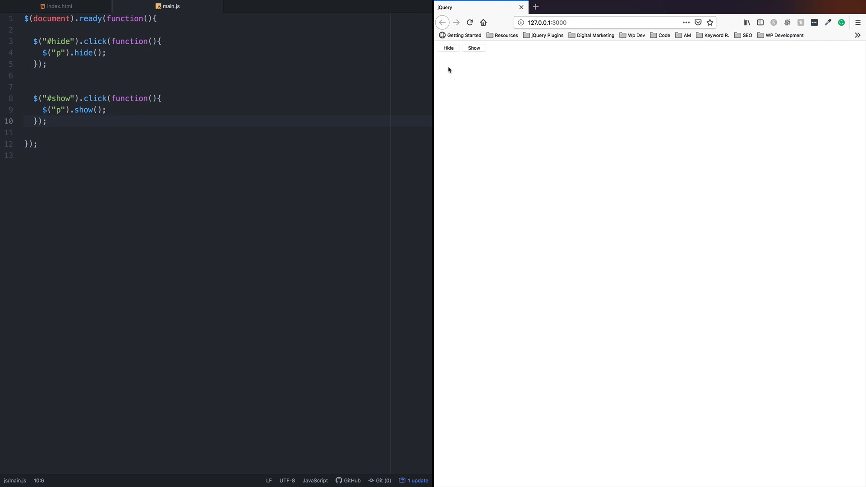
left_click(474, 48)
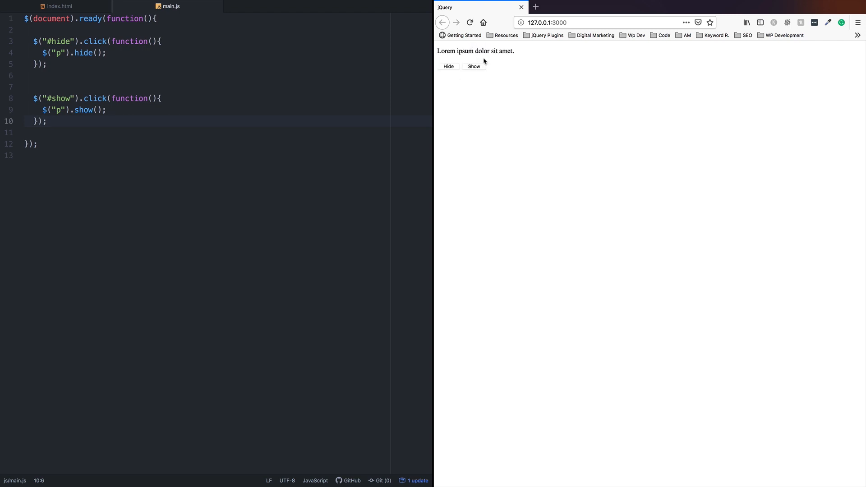
left_click(449, 66)
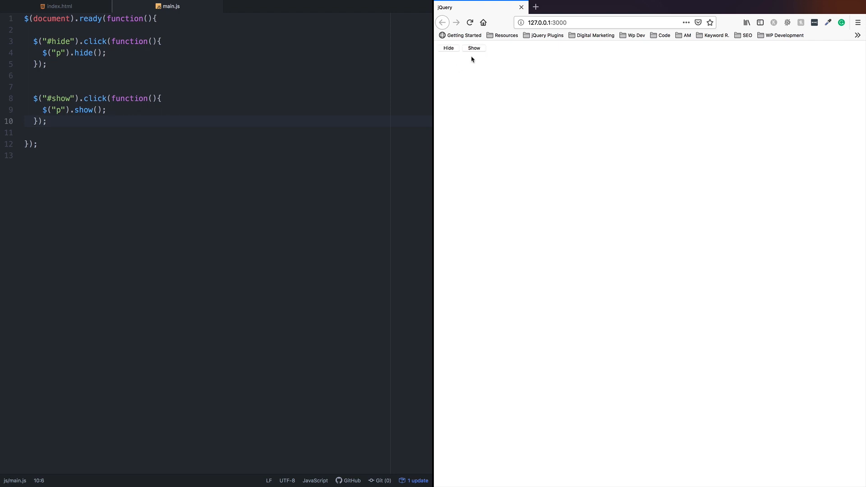
left_click(474, 48)
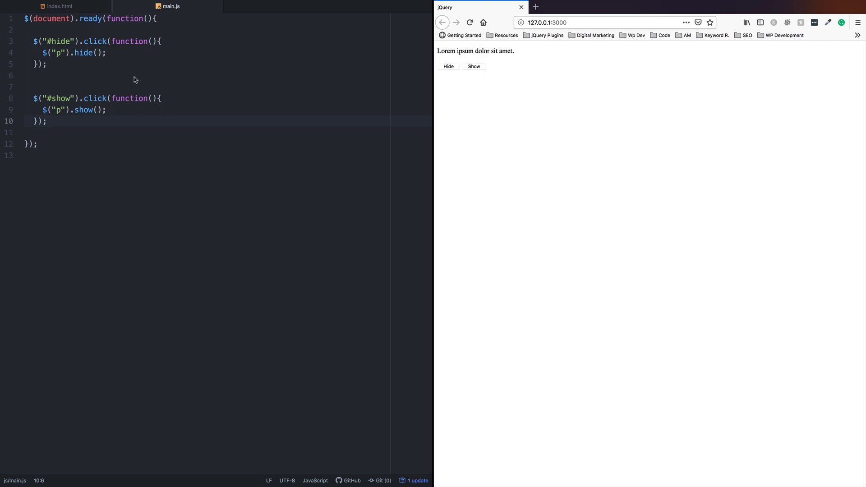
mouse_move(72, 54)
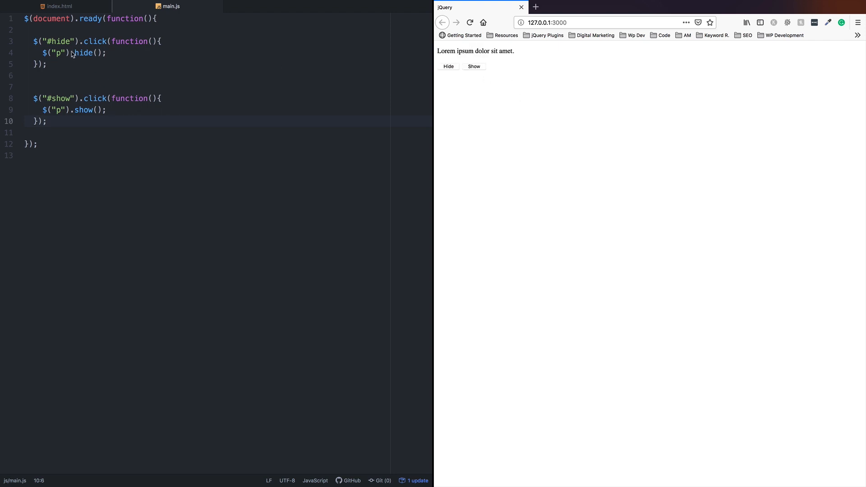
mouse_move(72, 118)
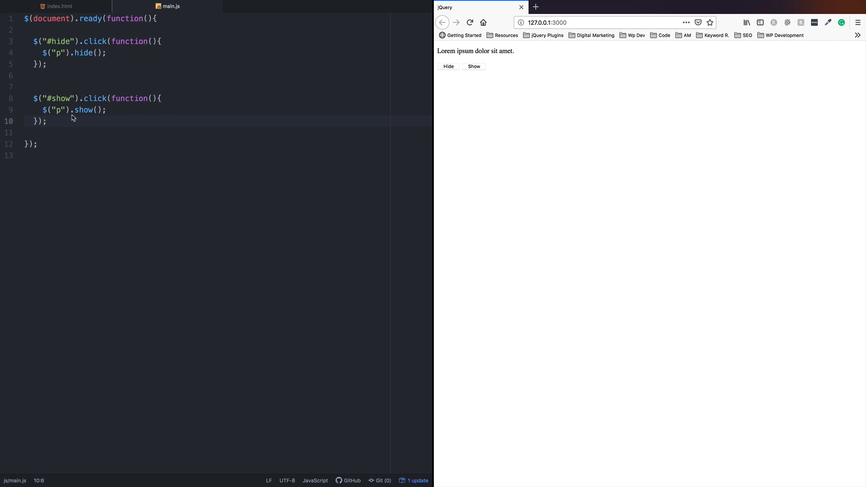
mouse_move(87, 113)
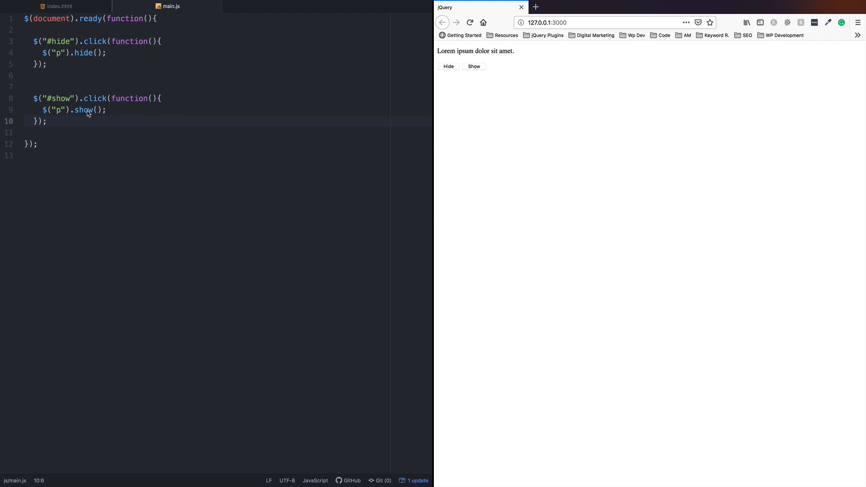
mouse_move(60, 126)
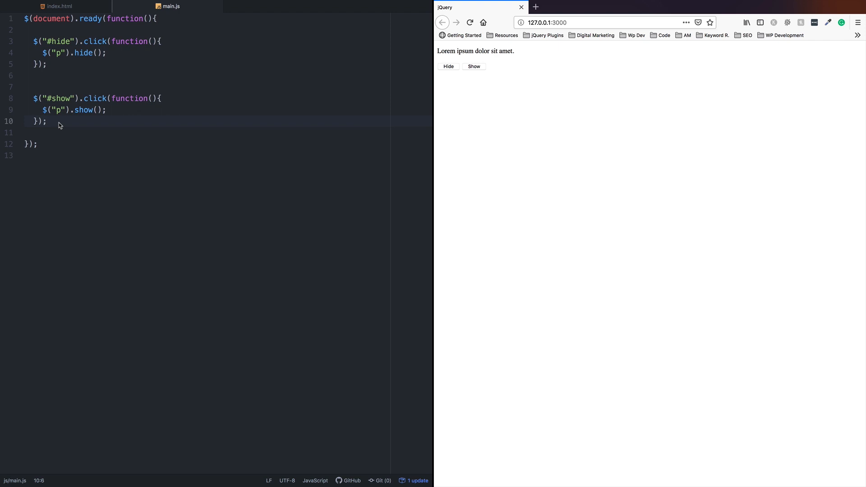
mouse_move(286, 108)
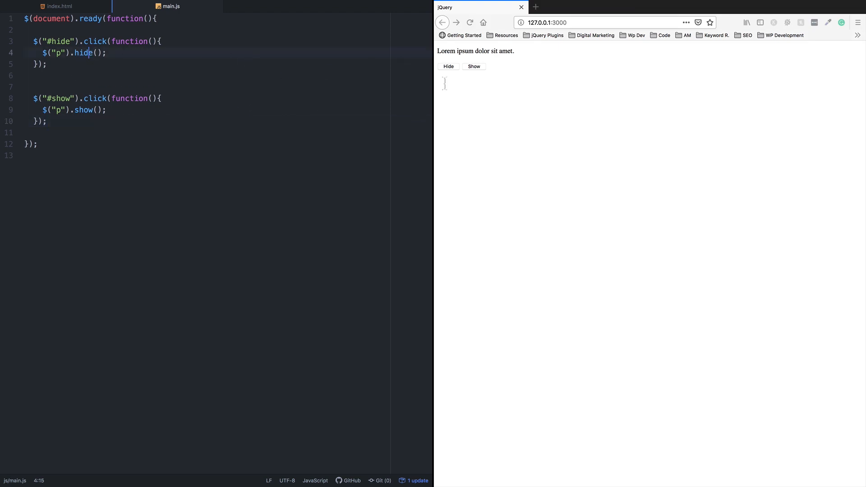
left_click(449, 66)
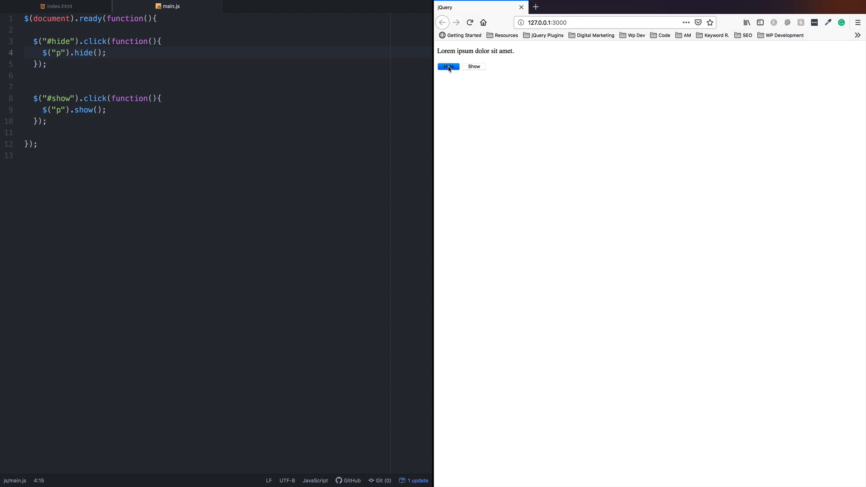
left_click(448, 66)
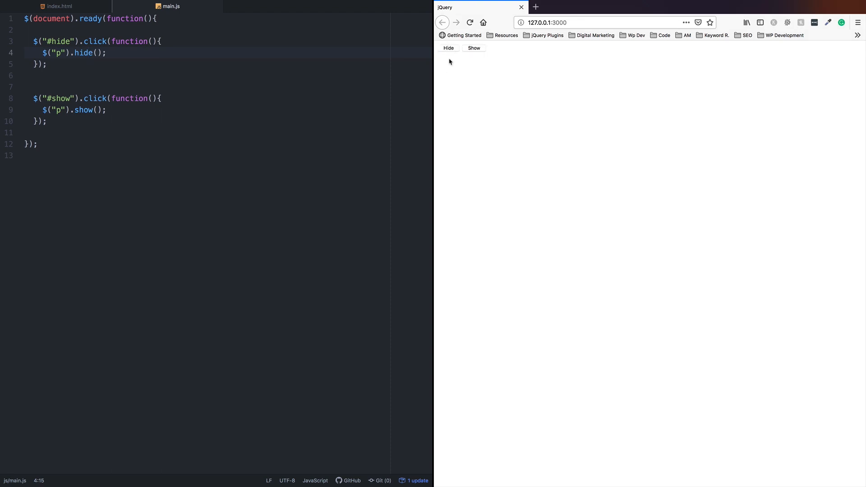
left_click(470, 22)
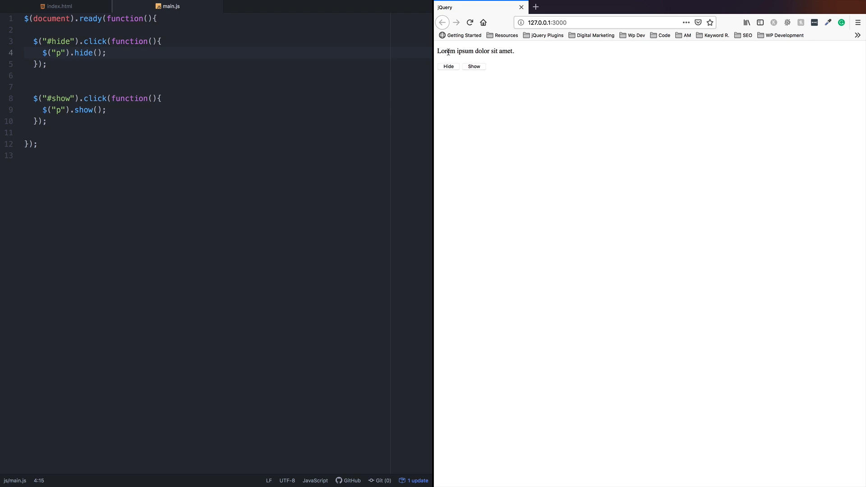
mouse_move(38, 4)
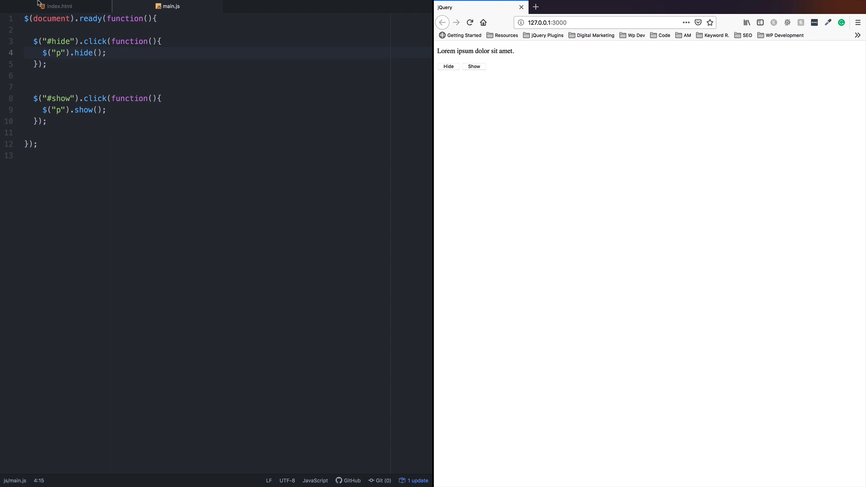
mouse_move(99, 53)
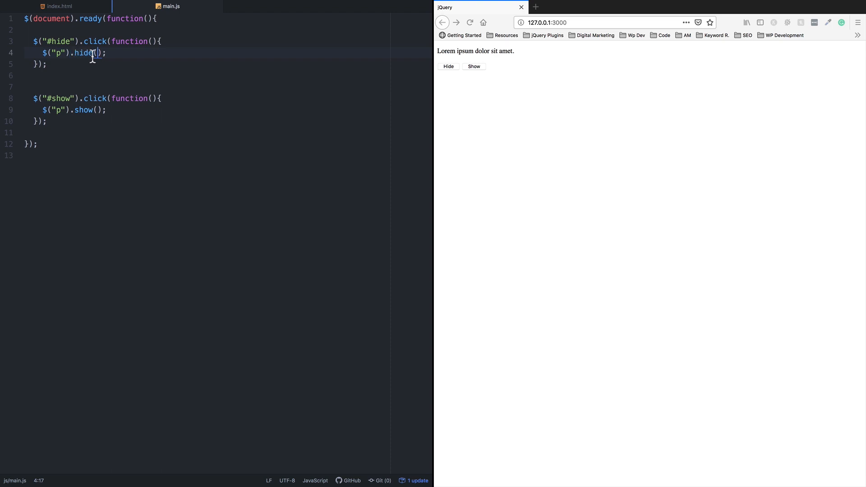
Pass 'slow' to hide() and try the slow hide in the preview.
type("'")
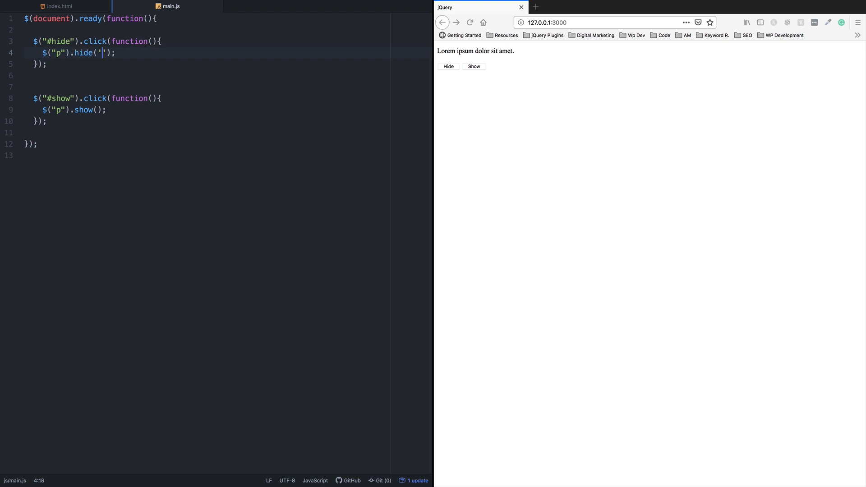
type("sl")
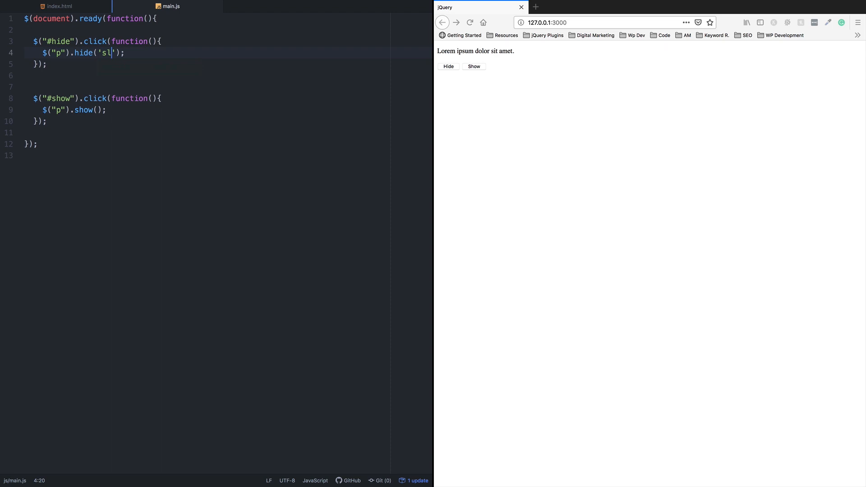
type("ow")
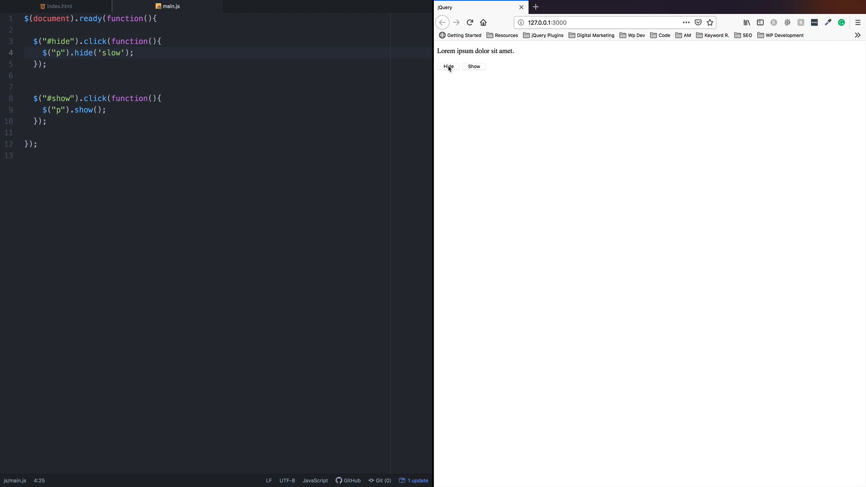
left_click(449, 66)
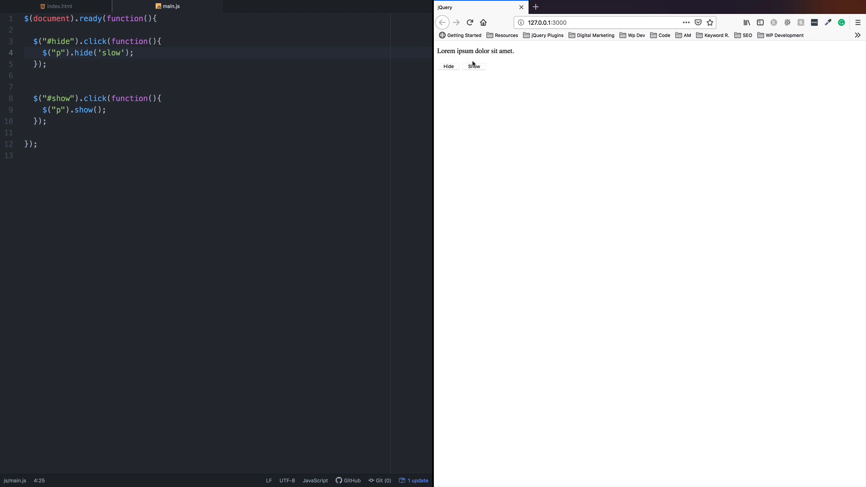
mouse_move(469, 59)
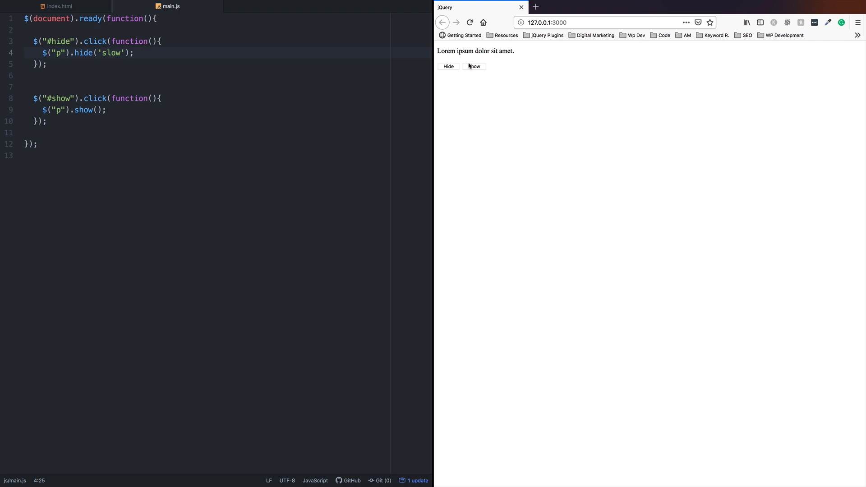
mouse_move(448, 67)
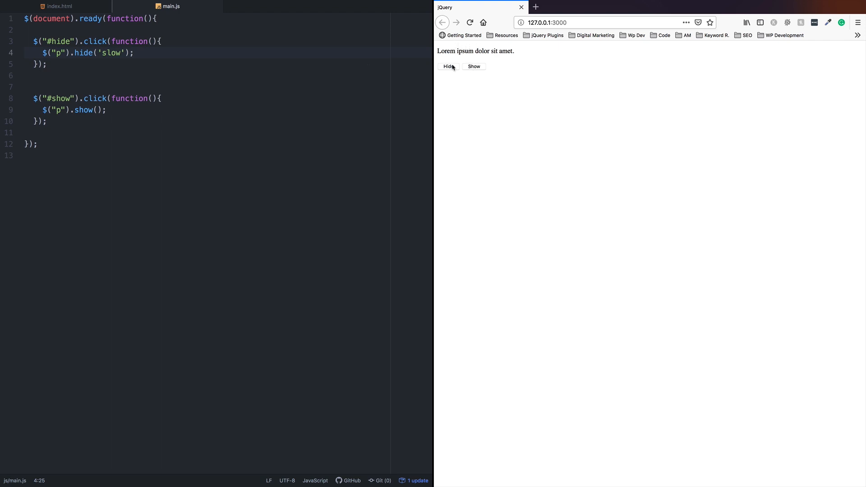
mouse_move(116, 55)
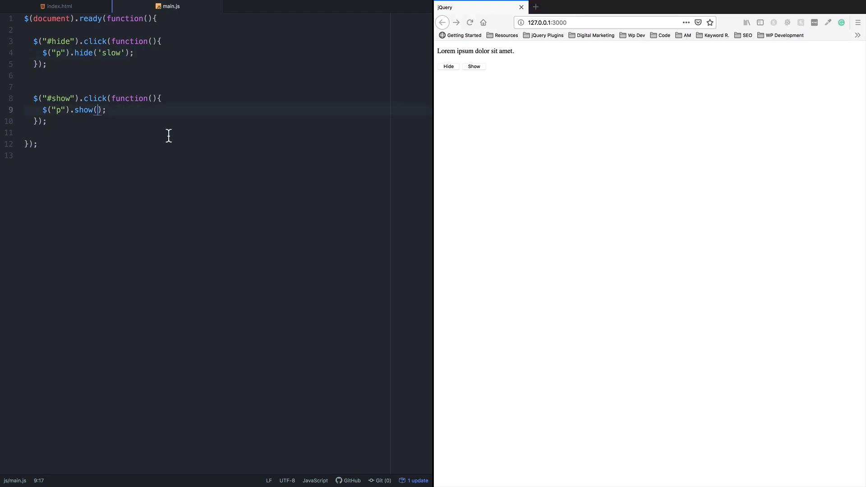
Pass 'slow' to show() and test the slow hide and show in the preview.
type("''")
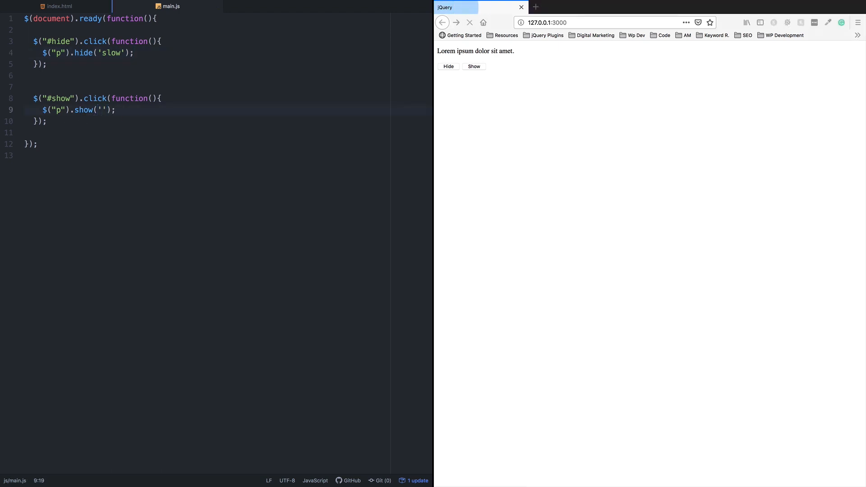
type("sl")
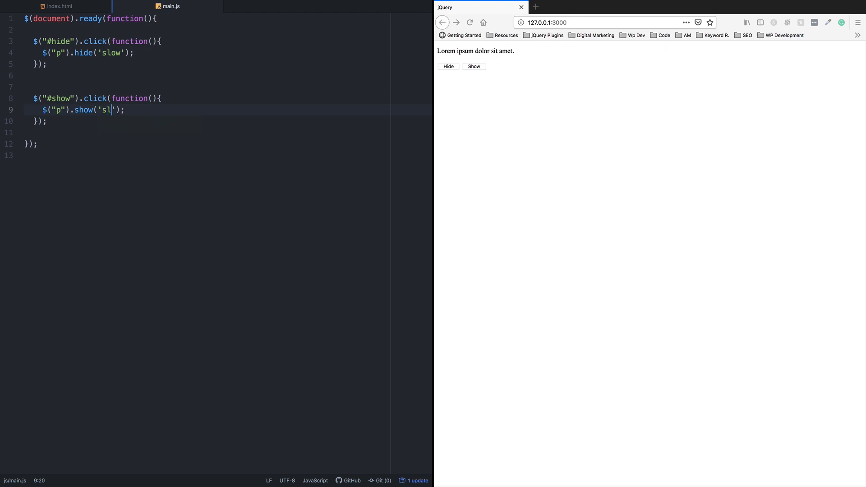
type("ow")
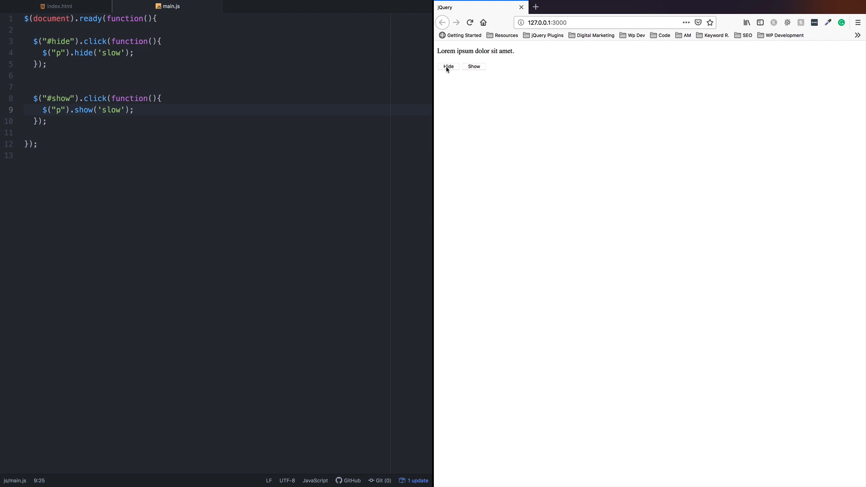
left_click(449, 66)
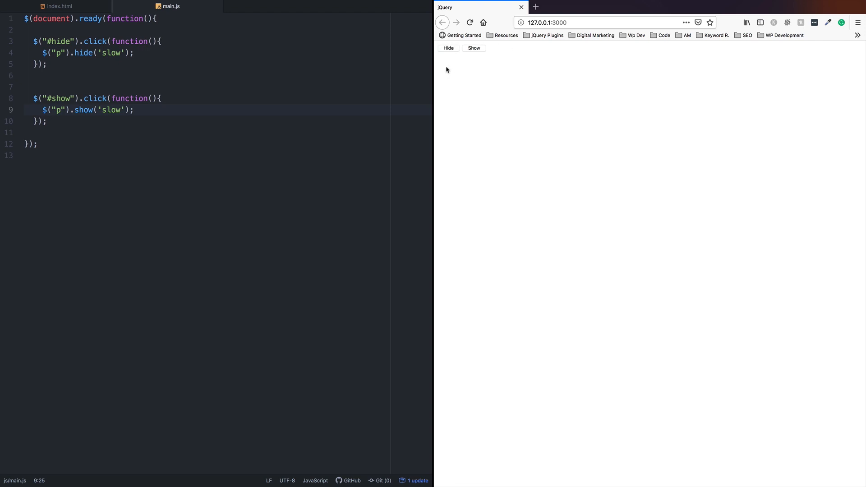
left_click(474, 48)
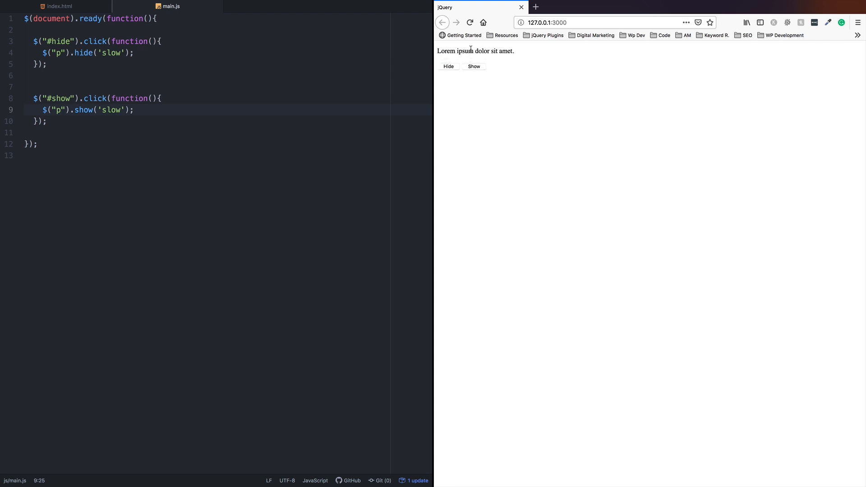
mouse_move(486, 73)
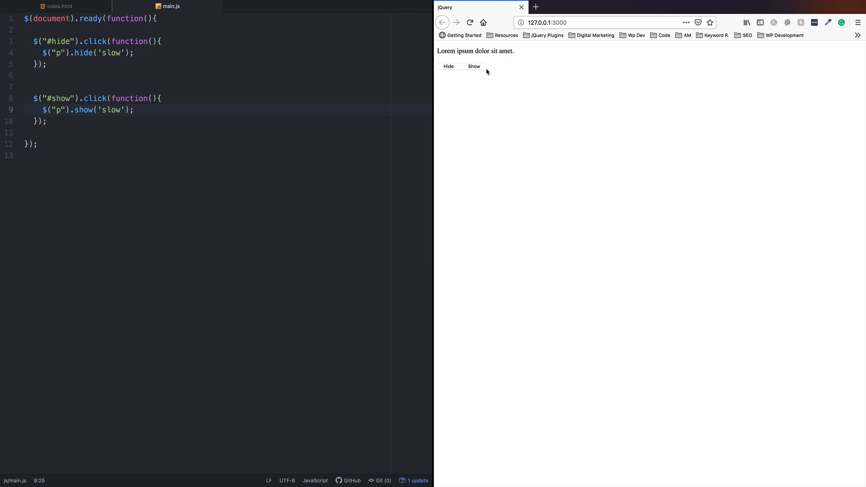
mouse_move(142, 53)
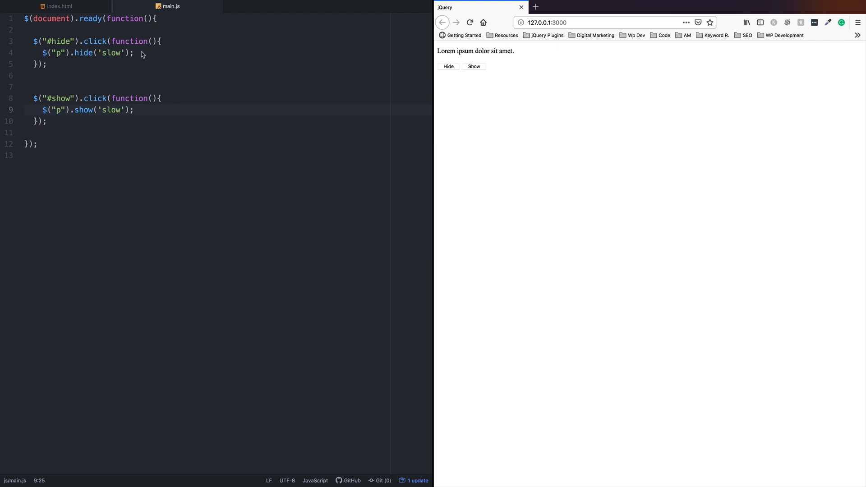
left_click(124, 53)
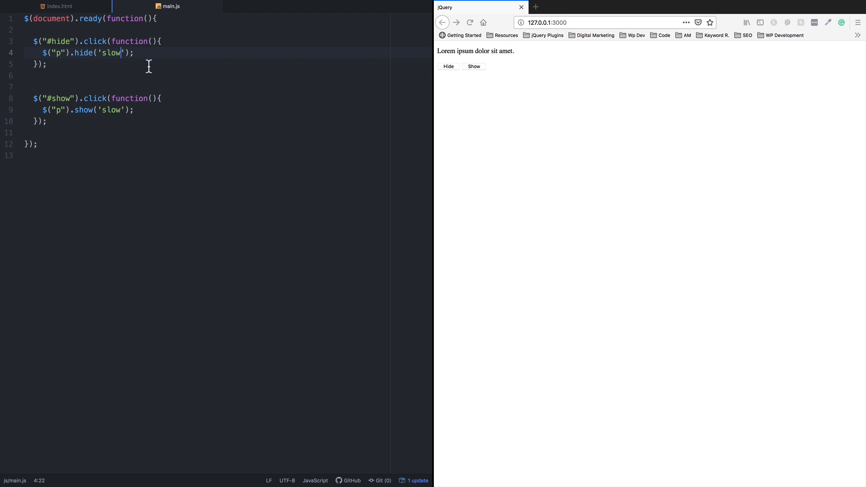
Change the hide speed to 'fast' and test Hide and Show in the preview.
type("fast")
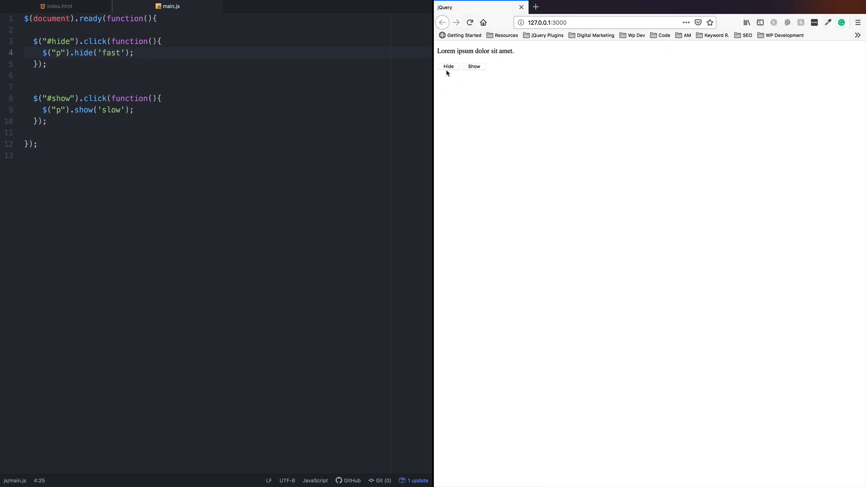
left_click(449, 66)
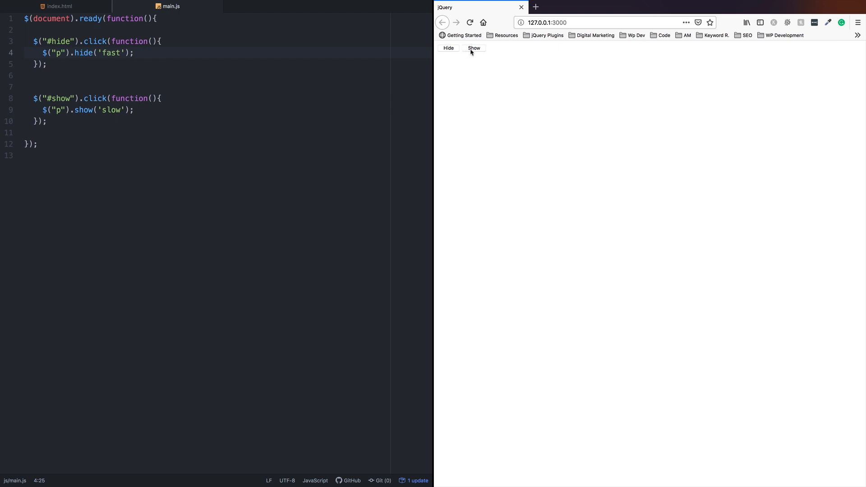
left_click(474, 47)
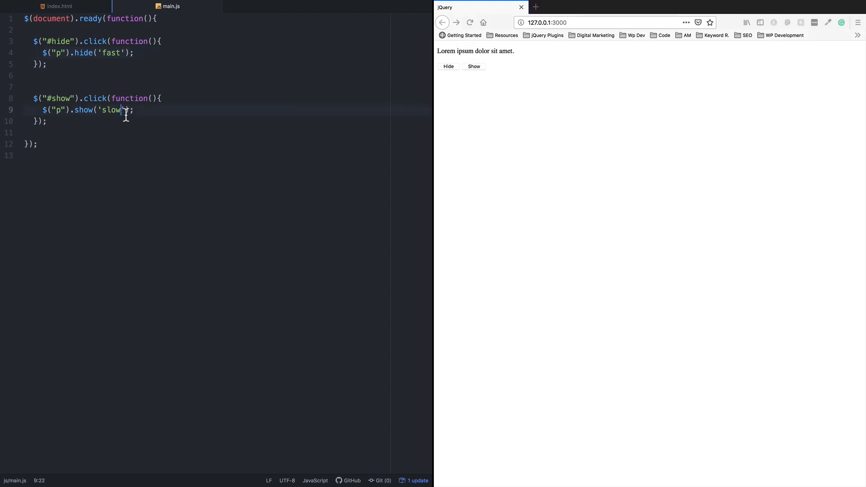
Change the show speed to 'fast' and test both buttons again.
type("fast")
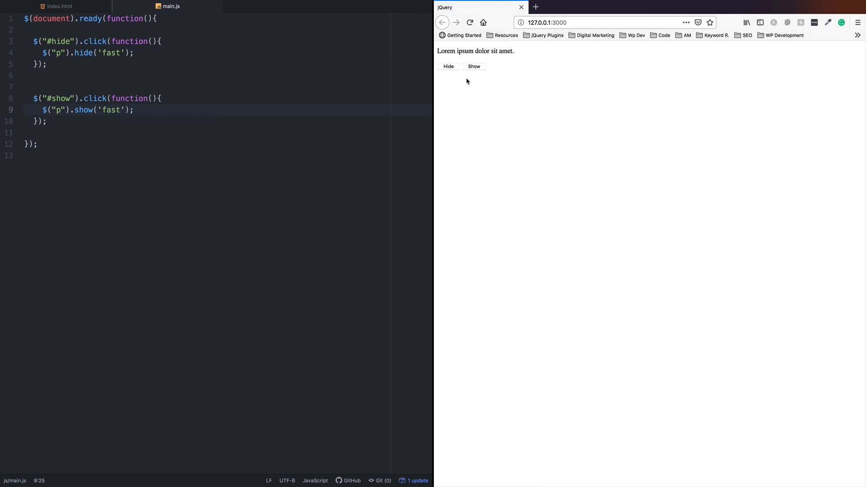
left_click(449, 66)
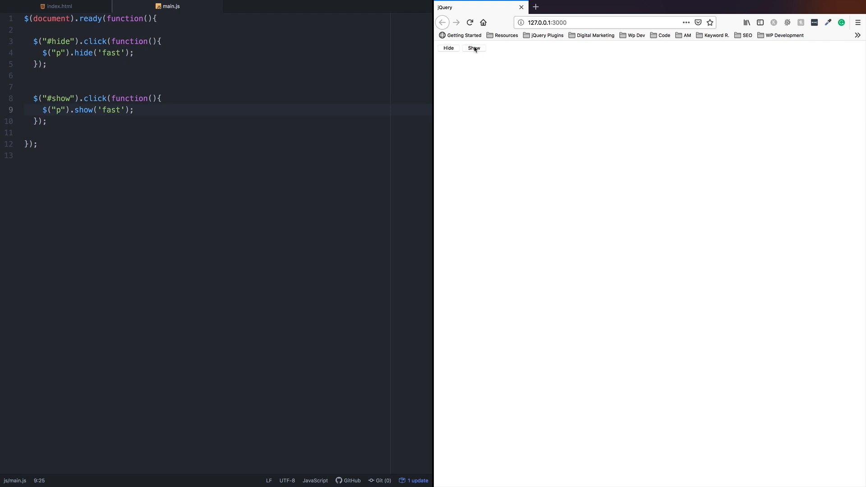
left_click(474, 48)
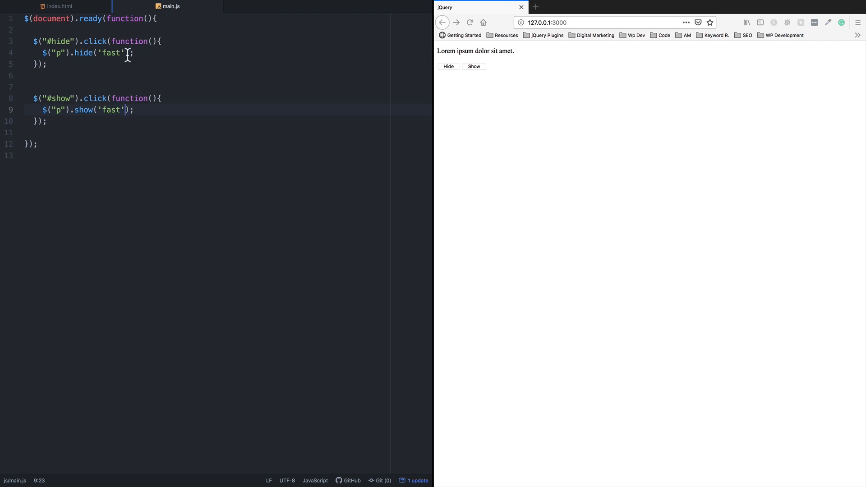
left_click(122, 54)
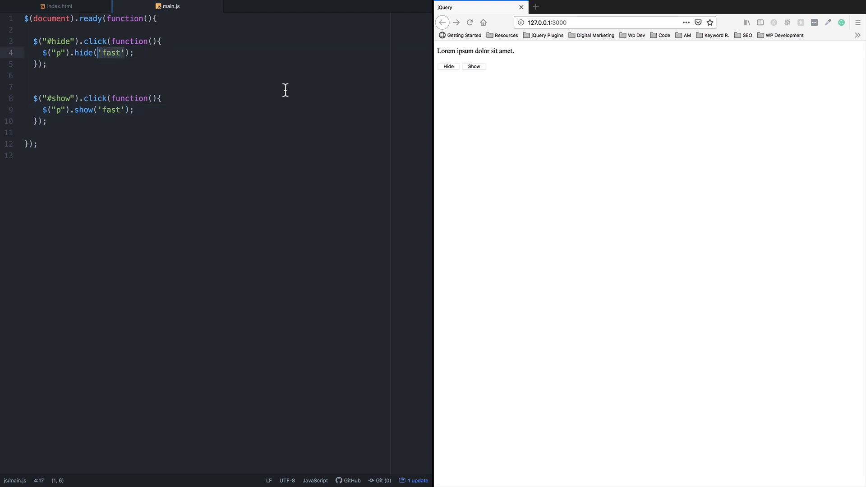
Set the hide duration to 5000 ms and watch the five-second hide, then show the paragraph.
type("5000")
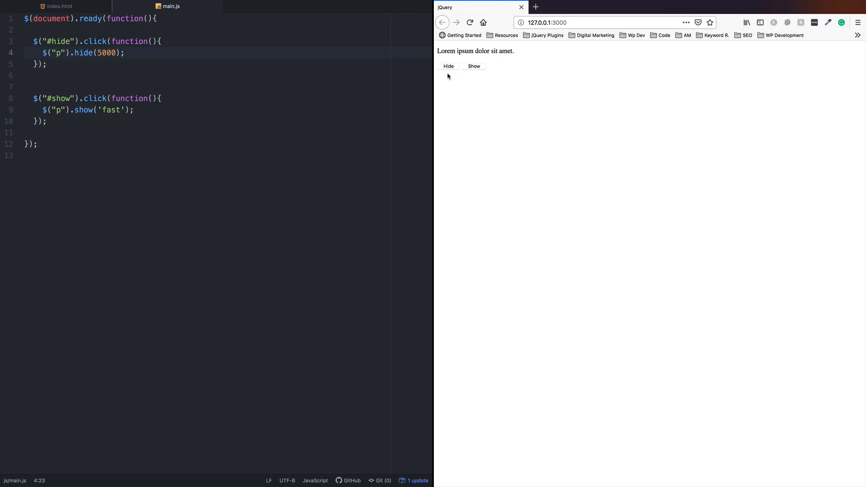
left_click(448, 66)
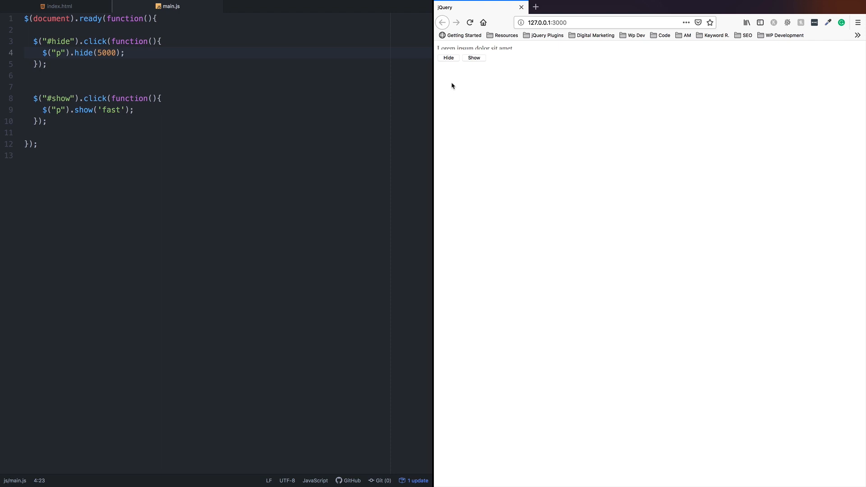
left_click(449, 58)
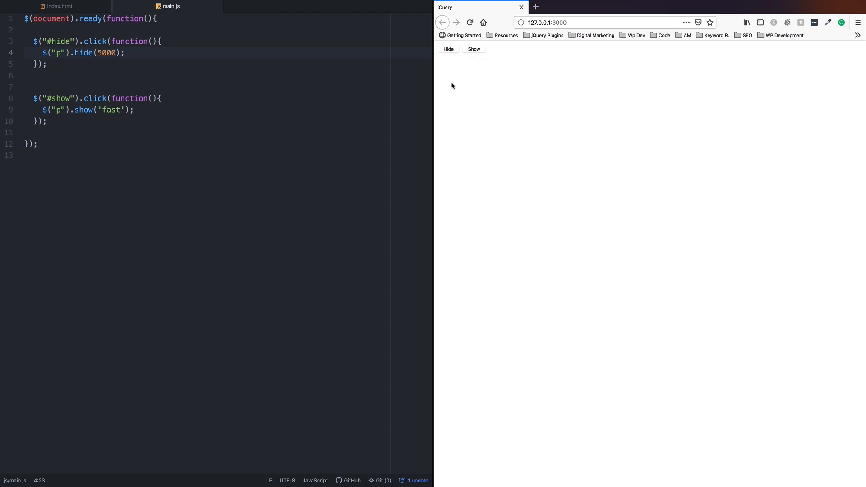
mouse_move(463, 54)
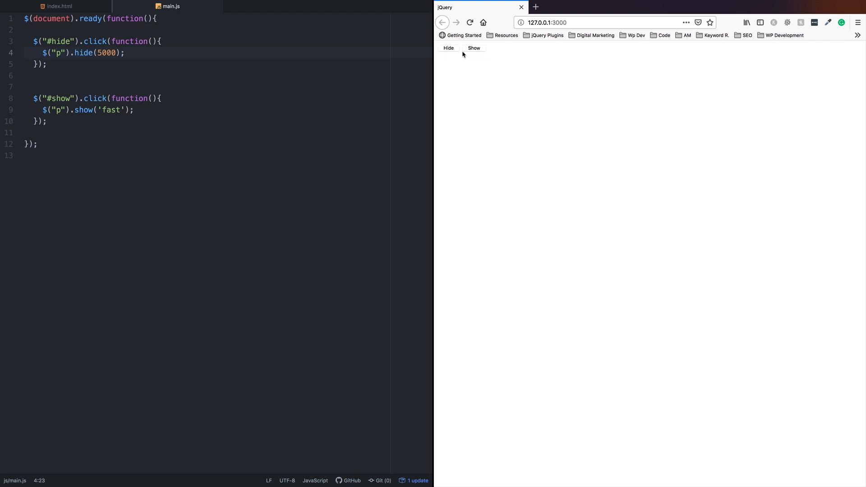
left_click(474, 48)
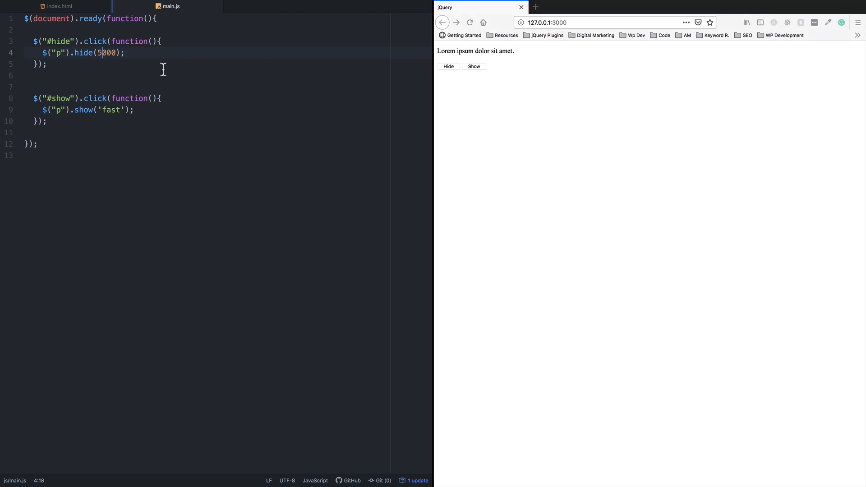
type("1000")
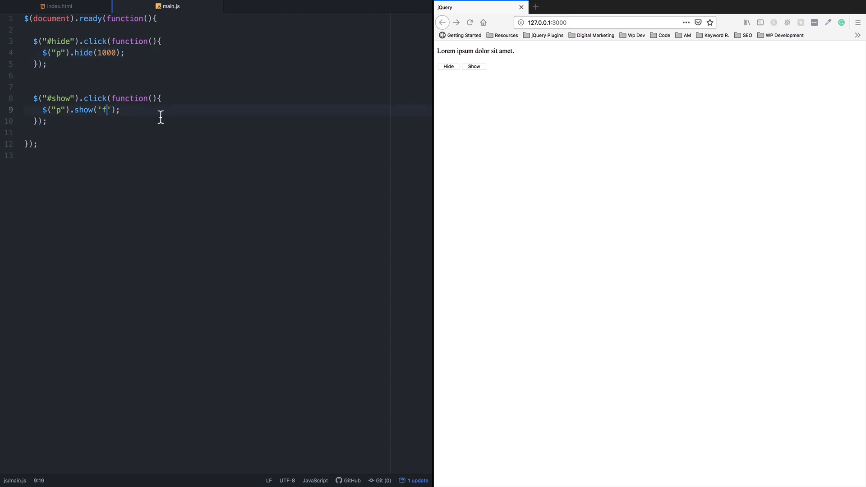
key("Backspace")
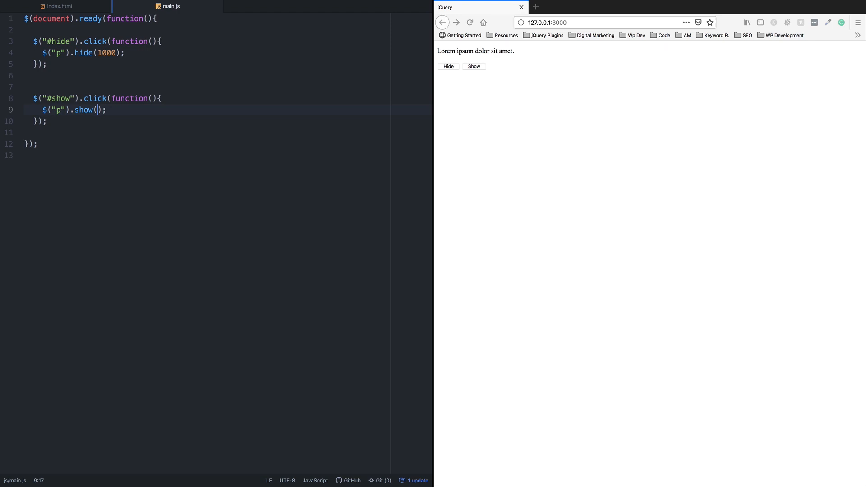
type("1000")
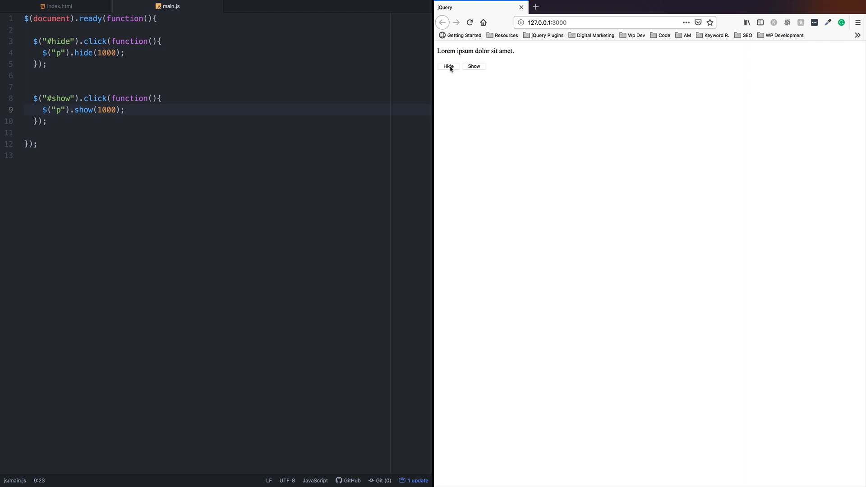
left_click(448, 66)
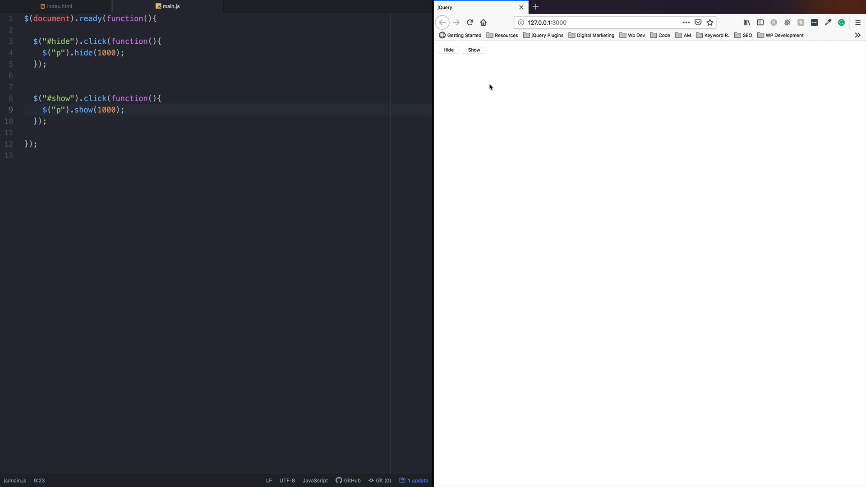
left_click(474, 50)
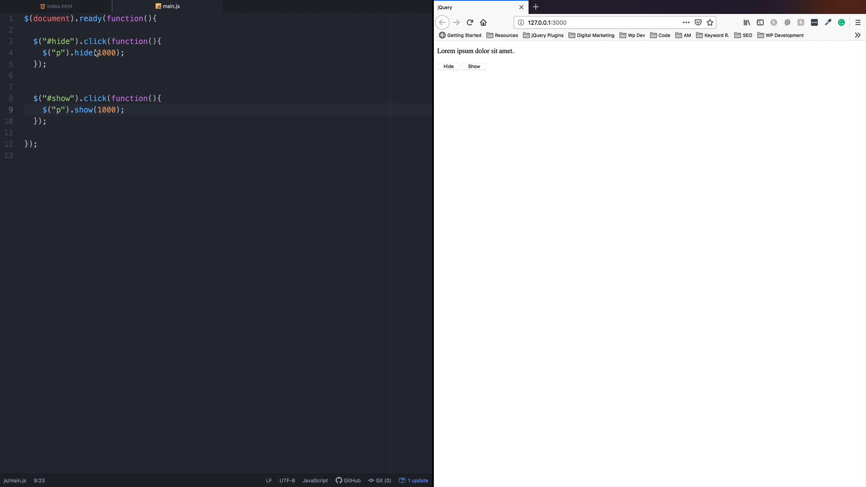
mouse_move(177, 130)
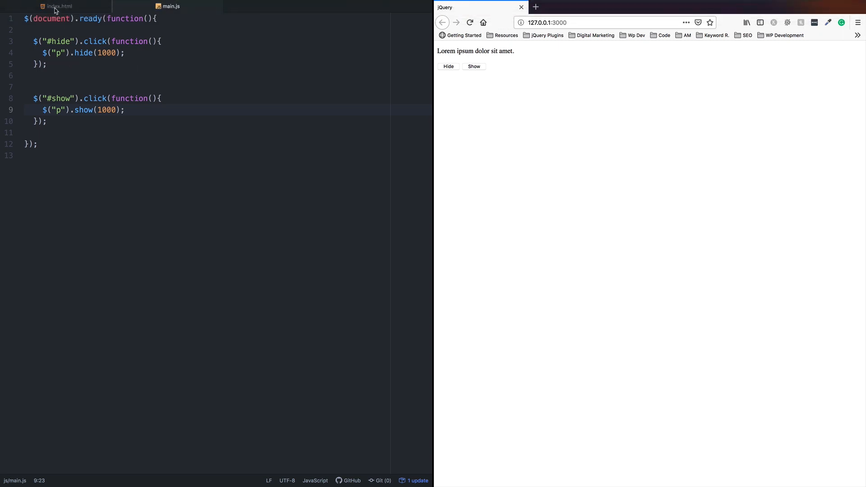
Remove the Hide button's id and relabel it 'Click Here' in index.html.
left_click(58, 7)
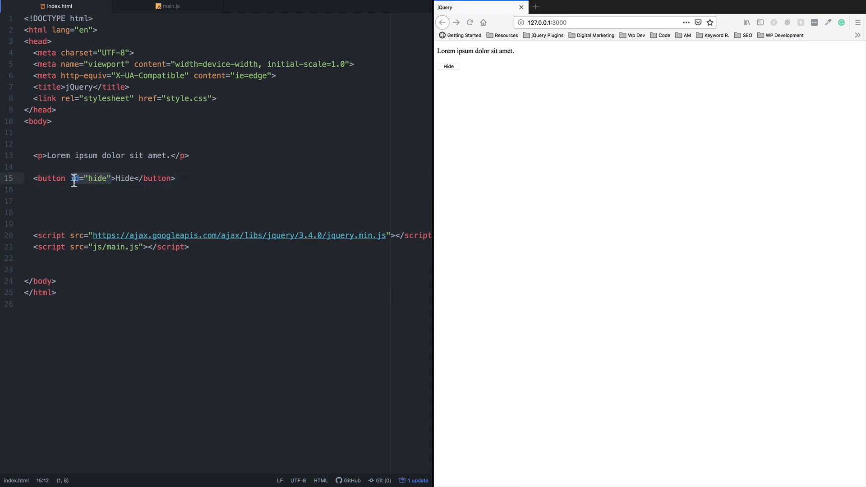
key("Backspace")
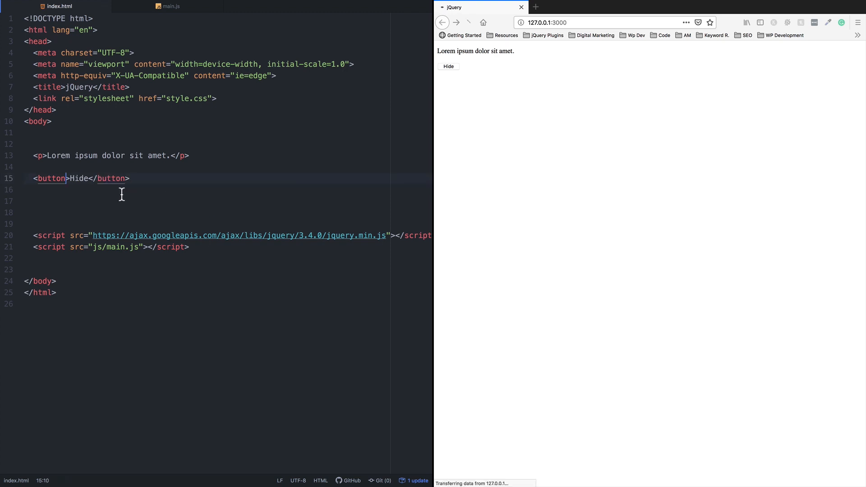
left_click(72, 177)
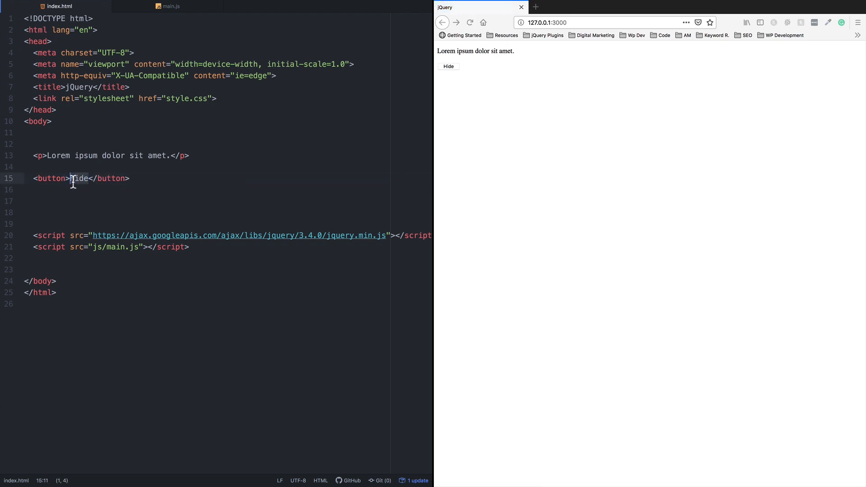
type("Click Her")
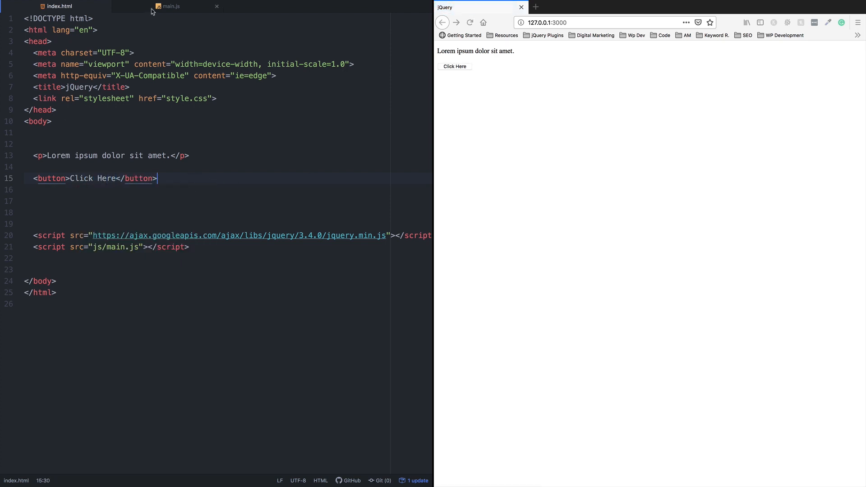
left_click(171, 6)
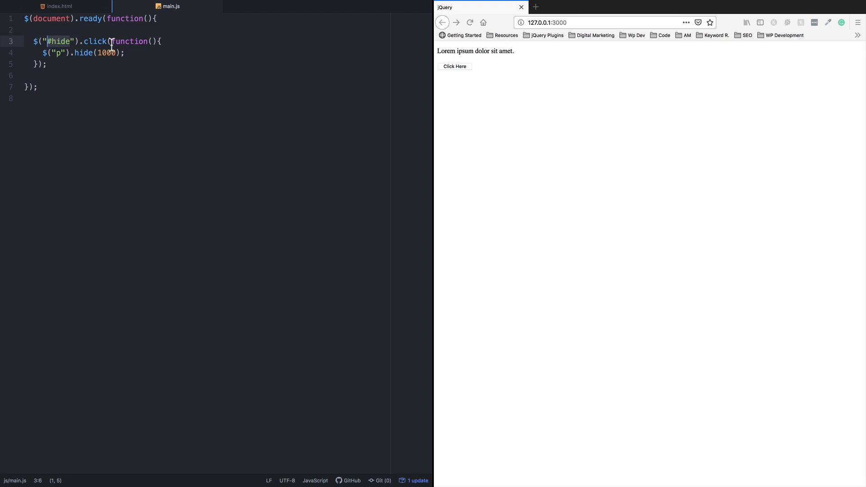
Change the click handler's selector from #hide to button and its body from hide(1000) toward $("p").toggle.
key("Backspace")
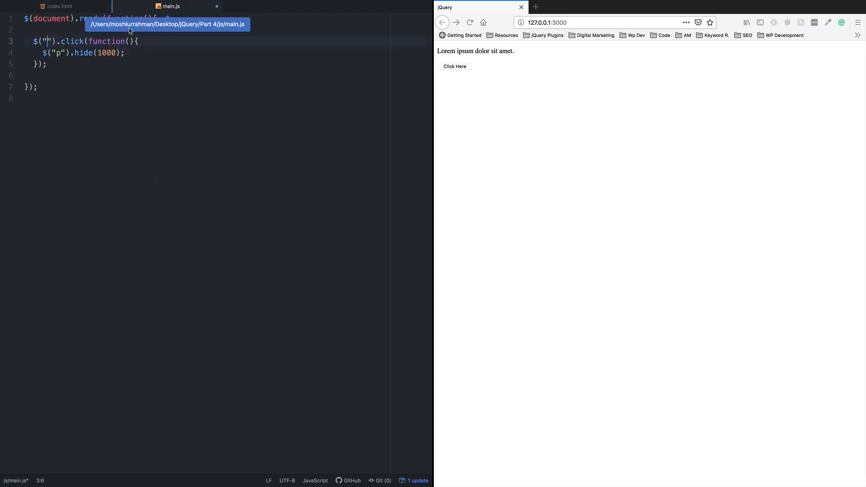
type("butto")
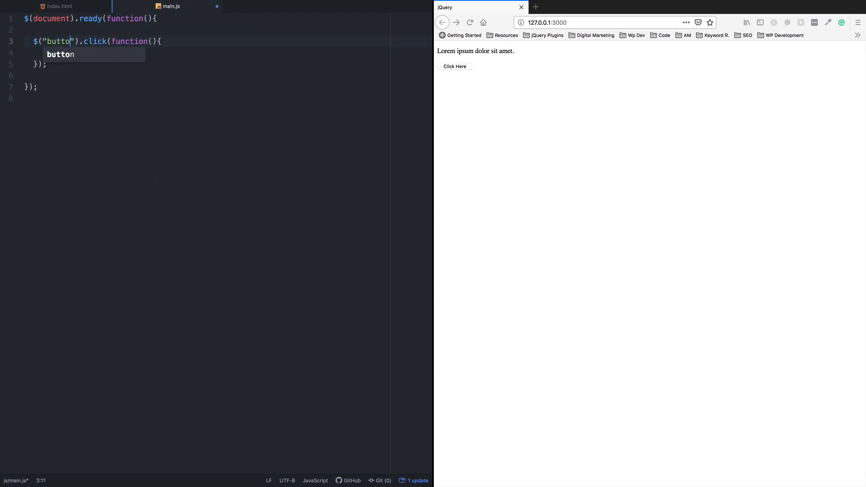
type("$(\"p\").hide(1000);")
type("n")
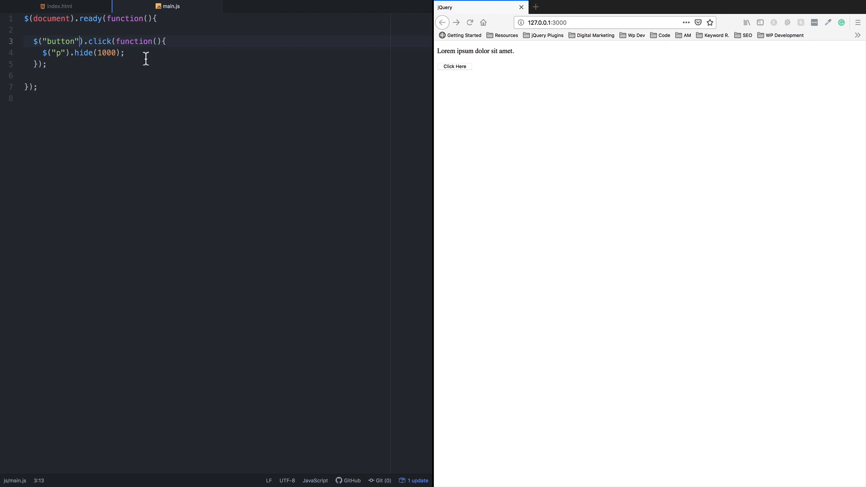
mouse_move(82, 56)
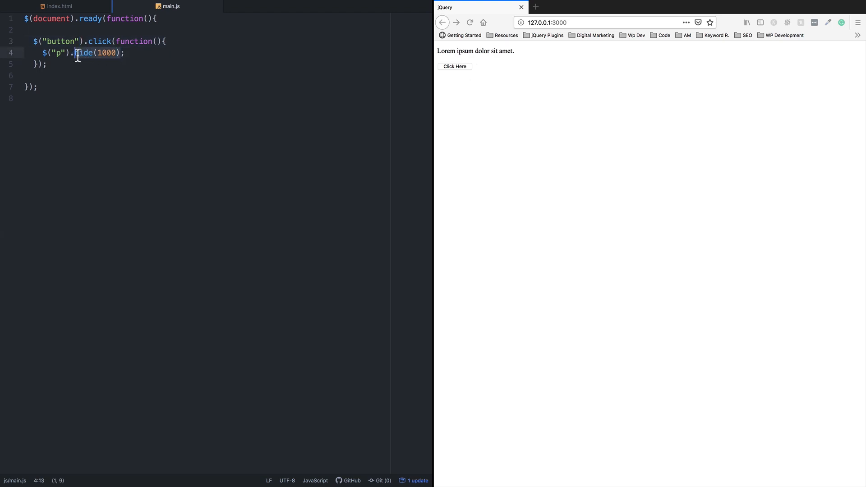
type("toggl")
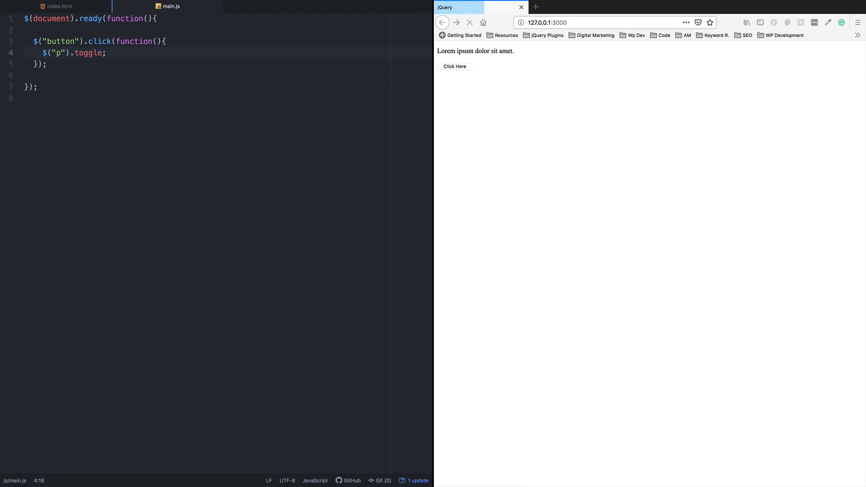
Complete $("p").toggle() and verify Click Here hides and restores the paragraph in Firefox.
type("()")
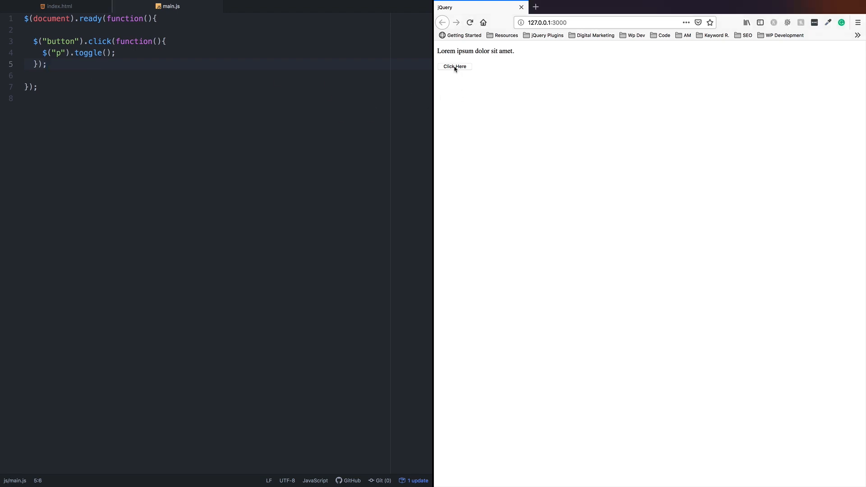
left_click(455, 66)
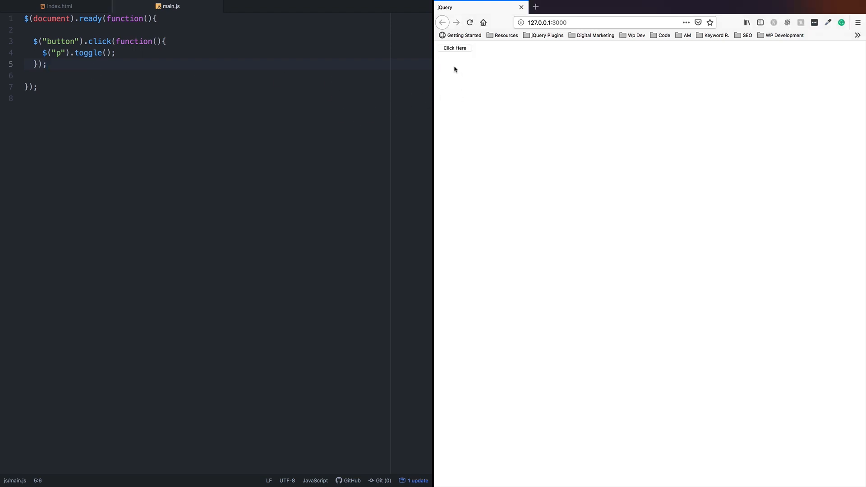
left_click(455, 48)
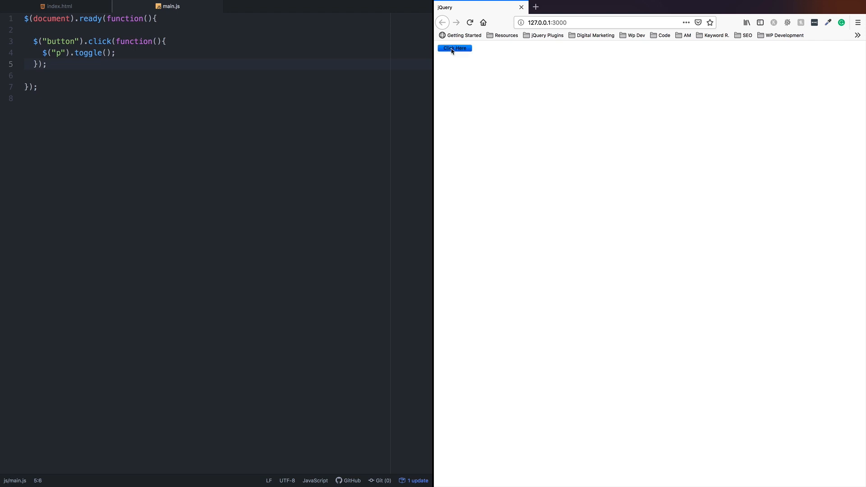
left_click(455, 47)
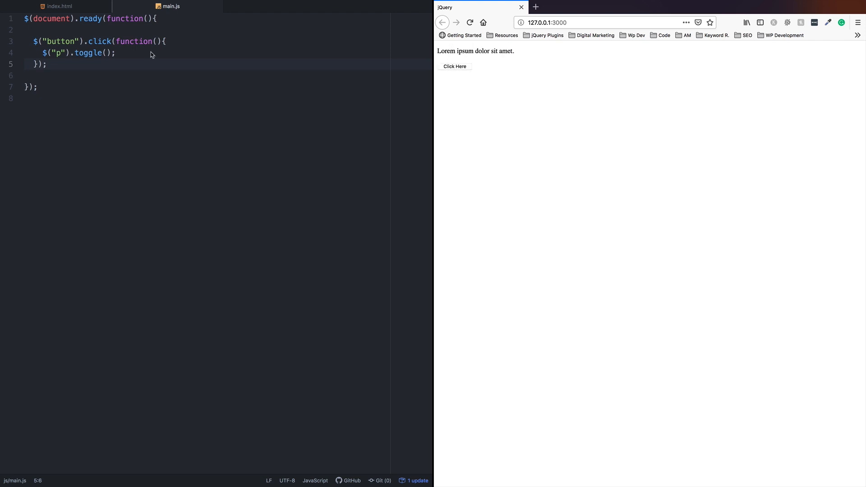
mouse_move(112, 59)
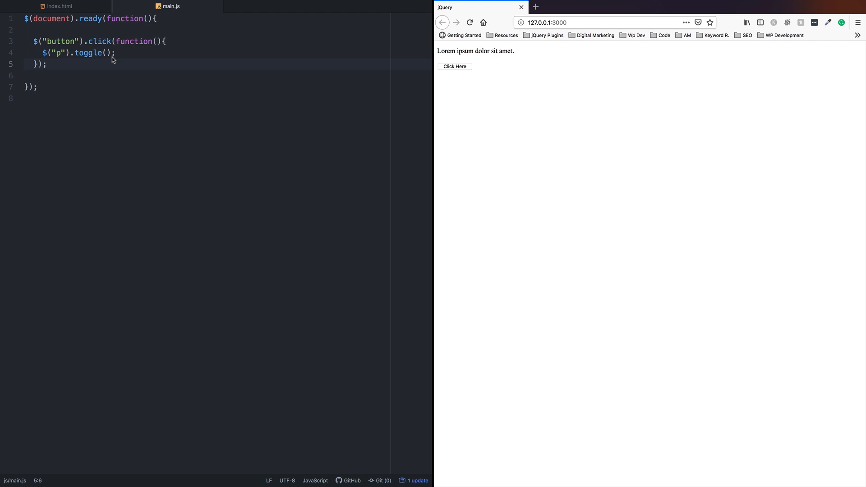
mouse_move(36, 46)
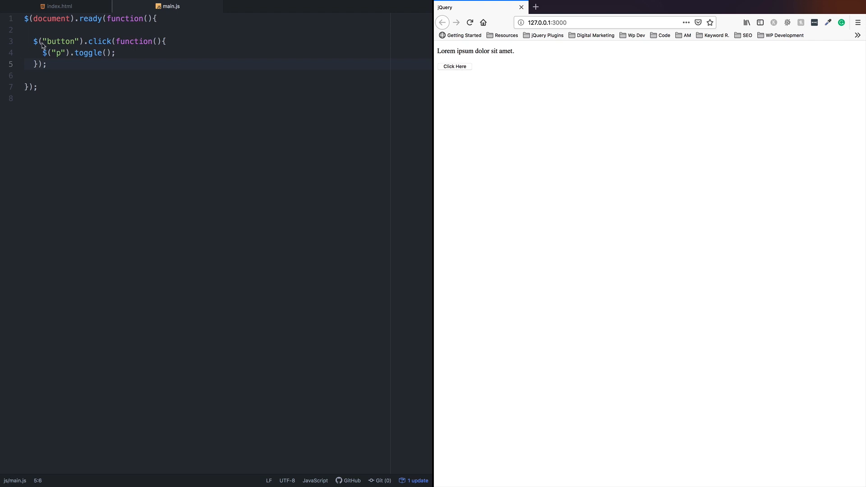
mouse_move(62, 54)
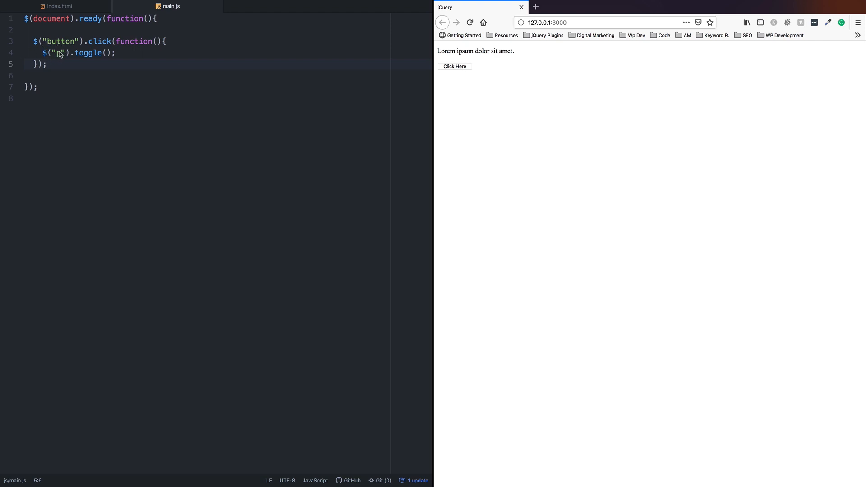
Edit the paragraph selector and re-test the toggle hiding and showing the paragraph.
type("p")
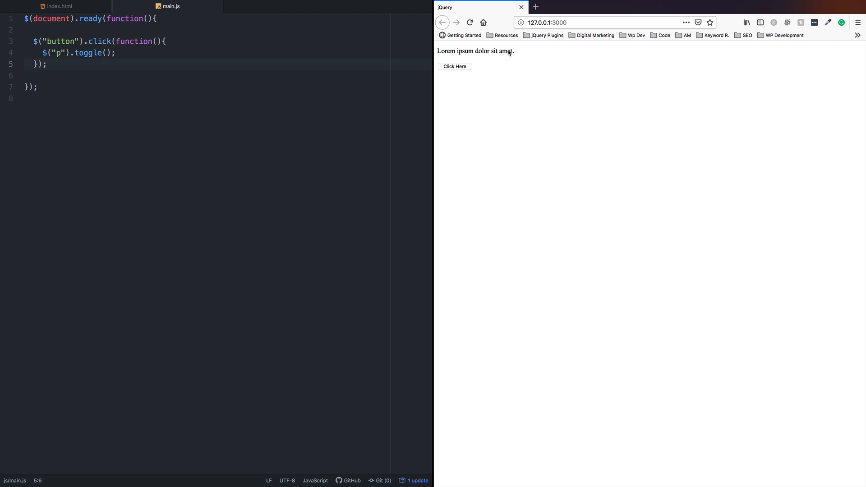
left_click(454, 66)
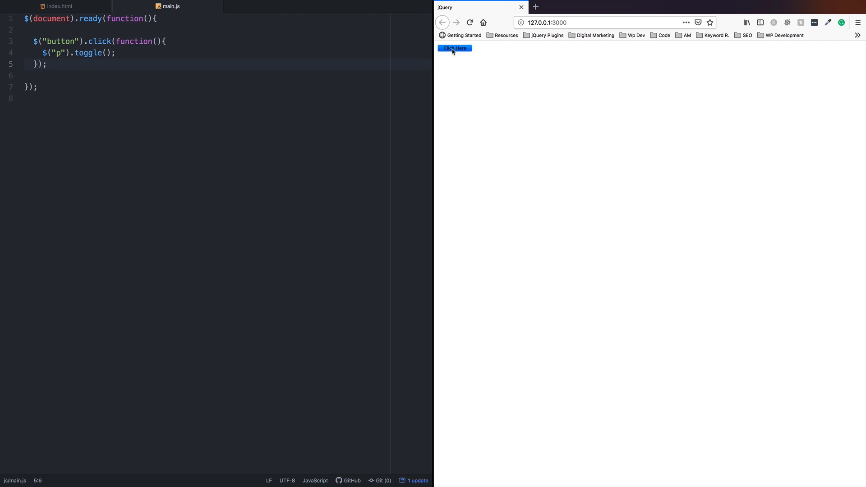
left_click(455, 48)
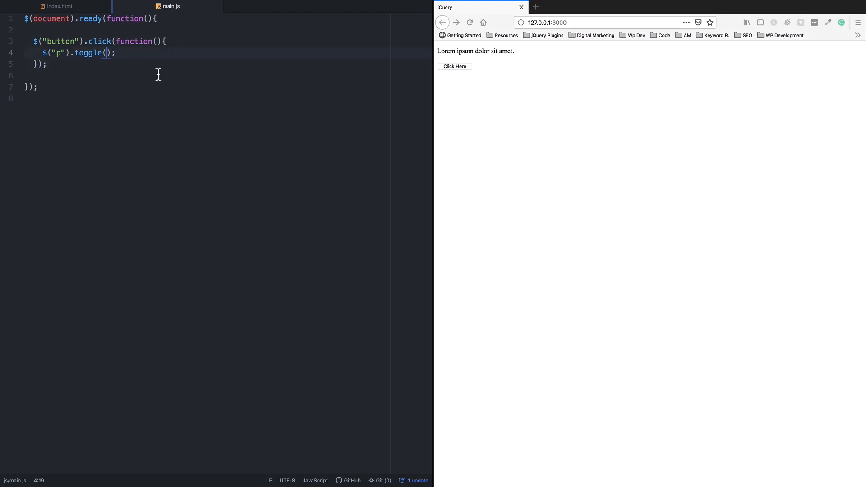
Set the toggle speed to 2000 ms and watch the paragraph animate out and back in Firefox.
type("2000")
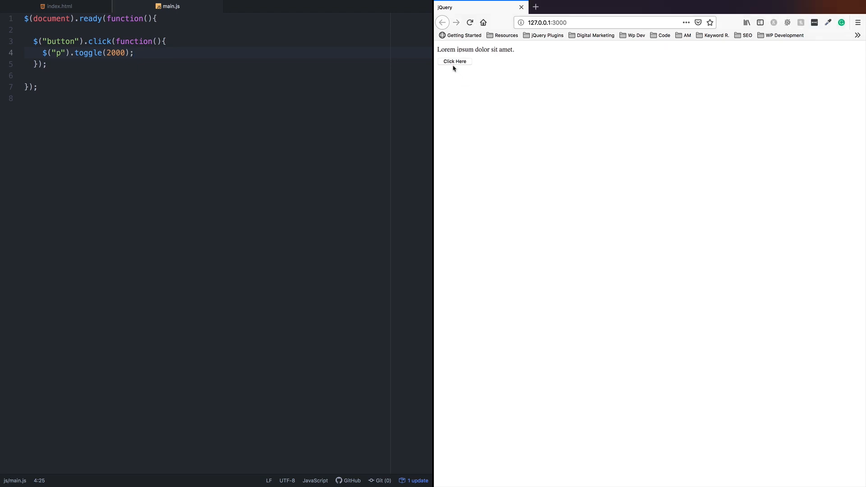
left_click(455, 61)
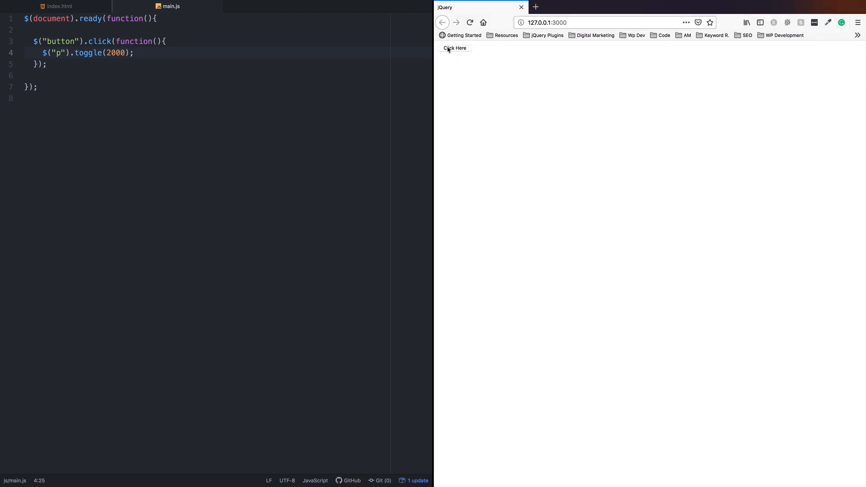
left_click(455, 48)
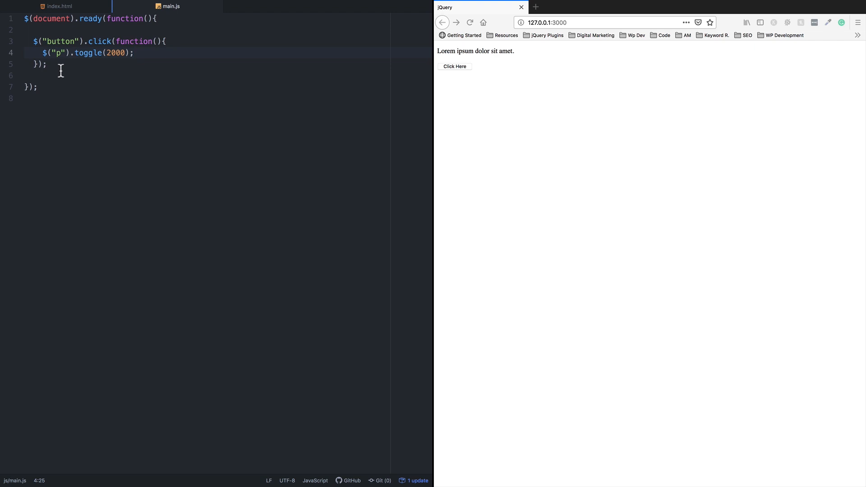
left_click(133, 52)
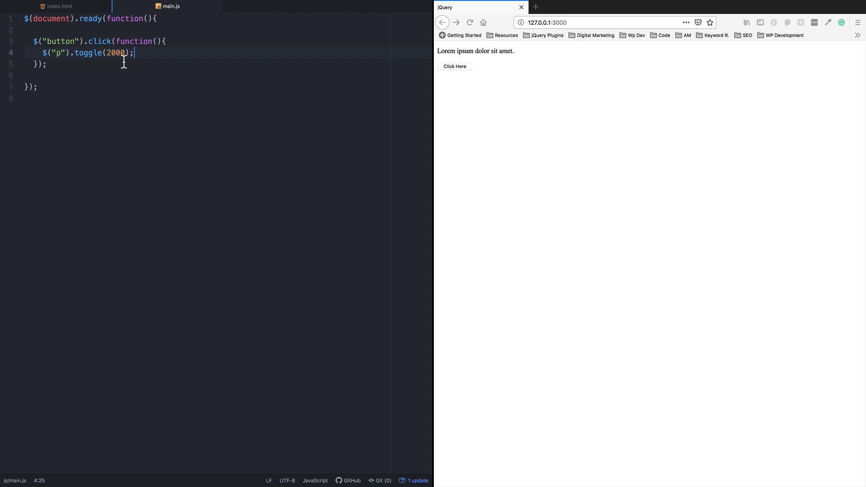
left_click(59, 6)
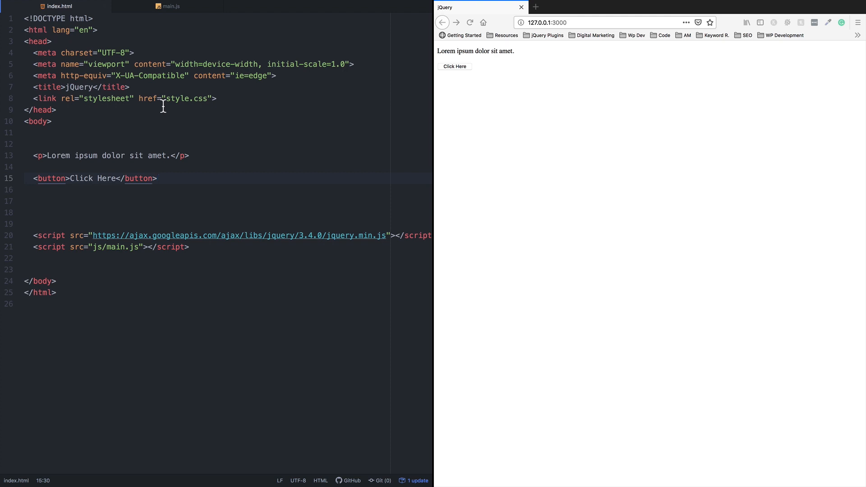
Return to index.html and focus the end of the Click Here button line.
left_click(157, 178)
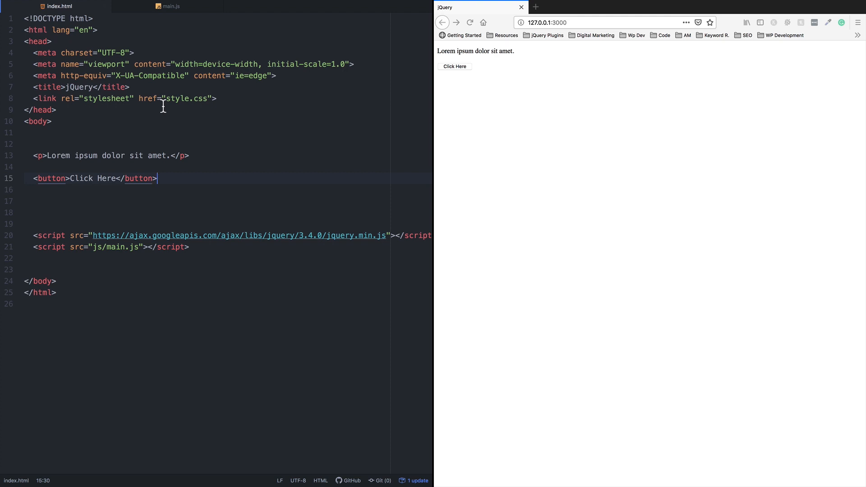